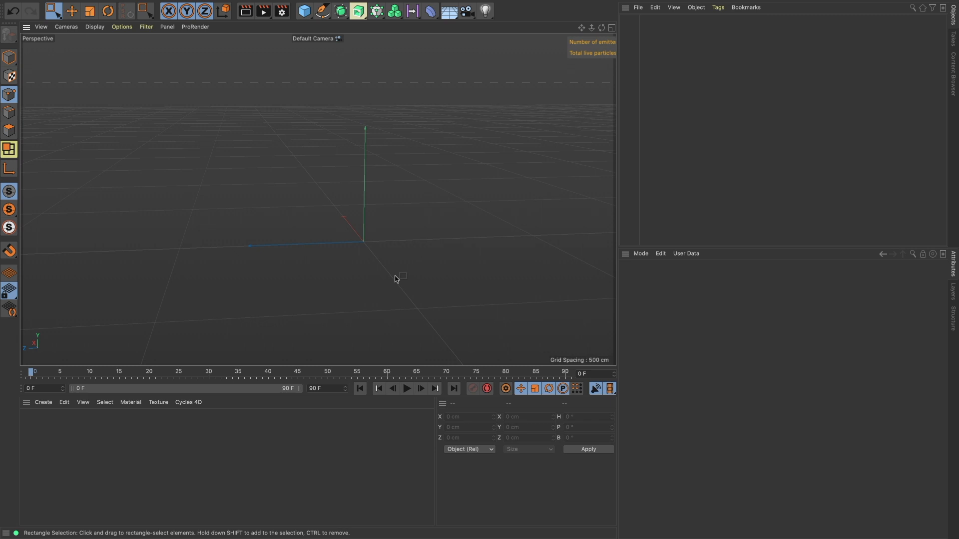
Add a Sphere with an FFD deformer parented under it and set the sphere to Icosahedron
{"action": "type", "text": "ffd"}
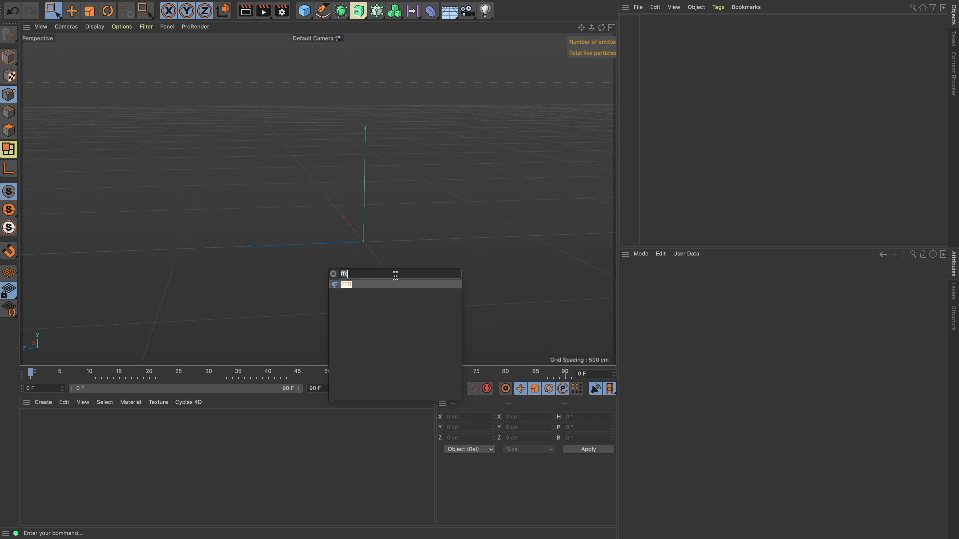
{"action": "type", "text": "sphere"}
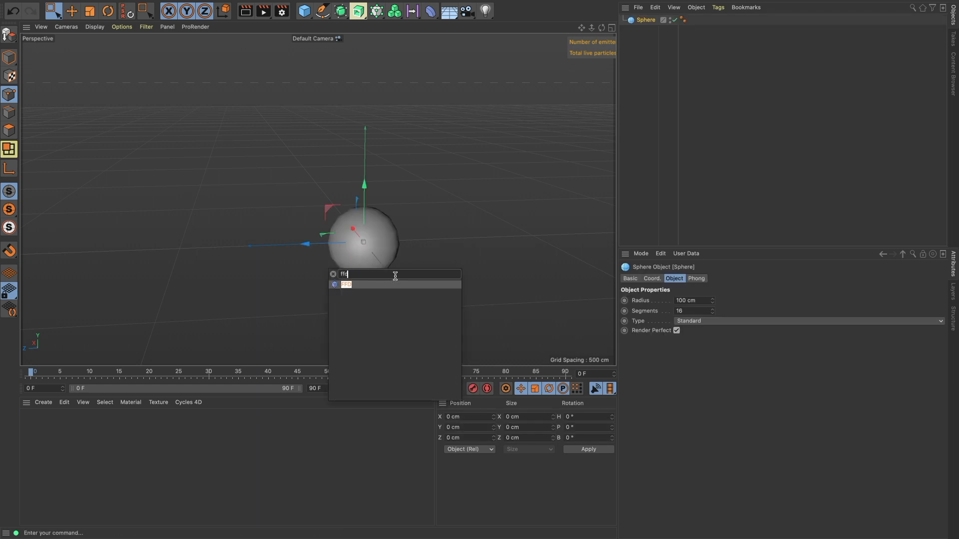
{"action": "left_click", "coordinate": [346, 284]}
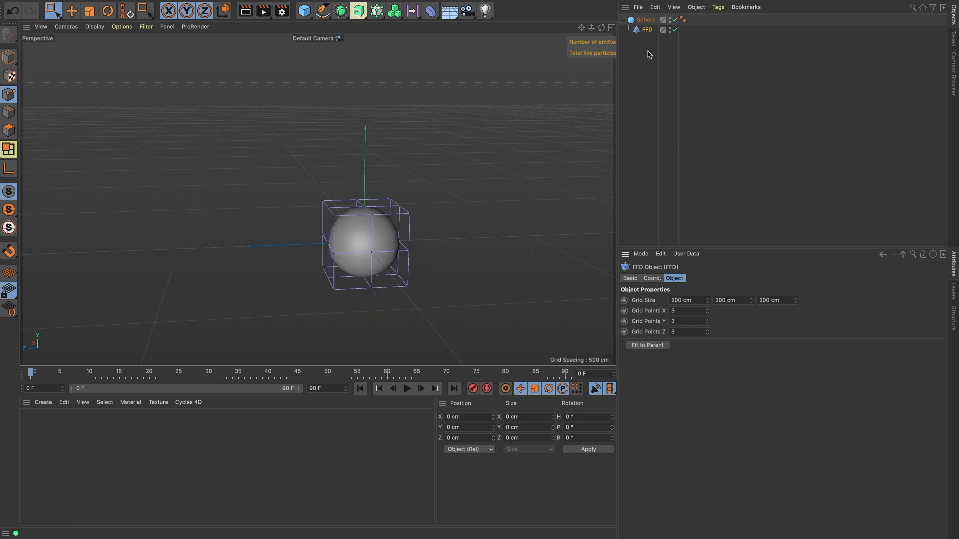
{"action": "left_click", "coordinate": [647, 20]}
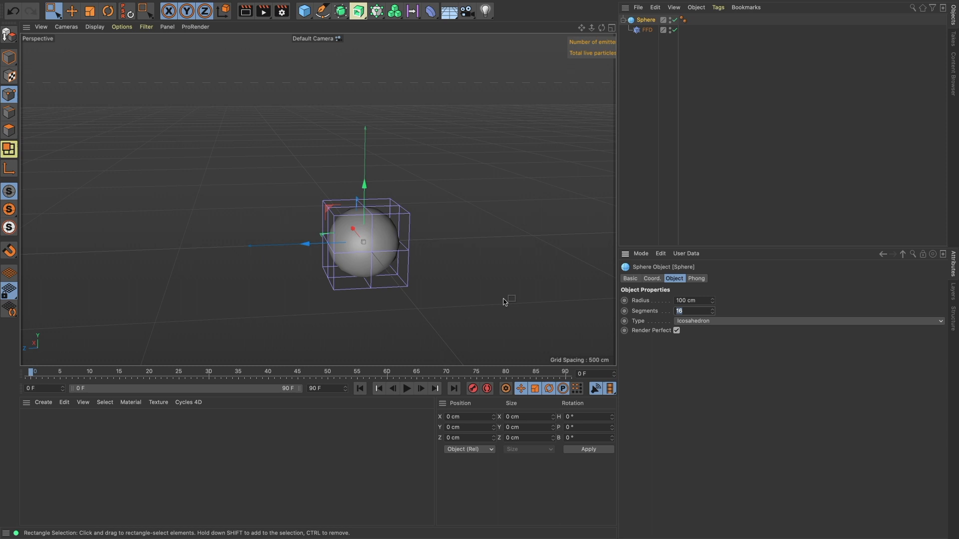
Set 48 segments and pull the FFD cage points to stretch the sphere into a bullet
{"action": "type", "text": "48"}
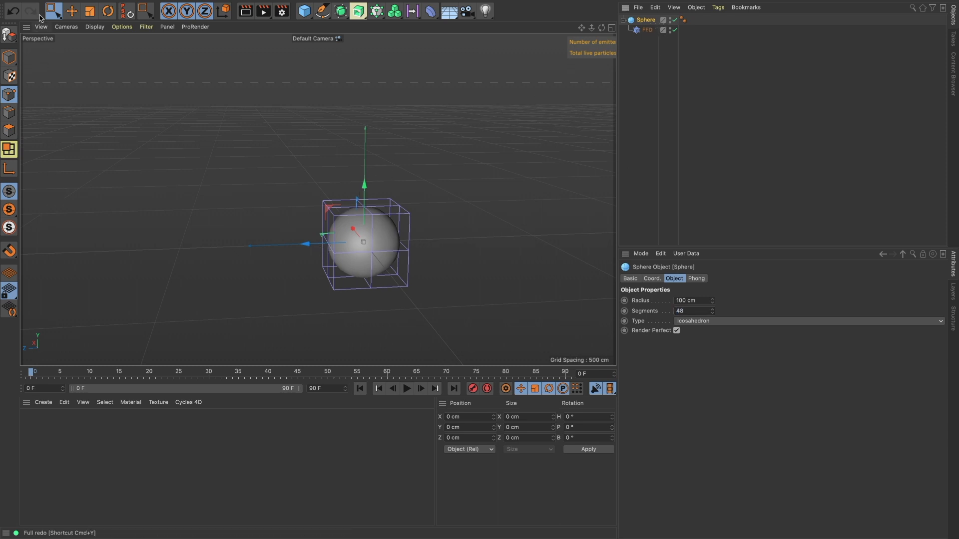
{"action": "left_click", "coordinate": [53, 11]}
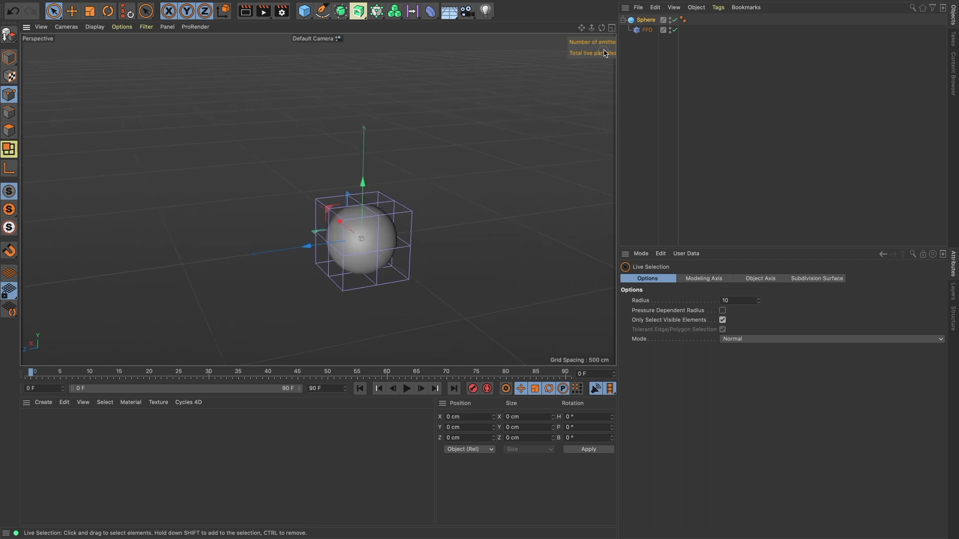
{"action": "left_click", "coordinate": [647, 29]}
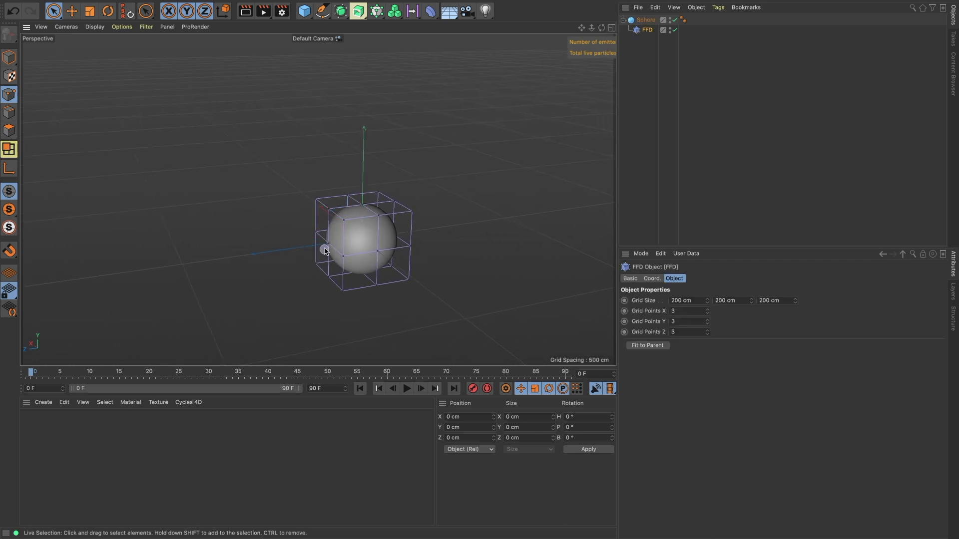
{"action": "left_click_drag", "start_coordinate": [323, 249], "coordinate": [219, 258]}
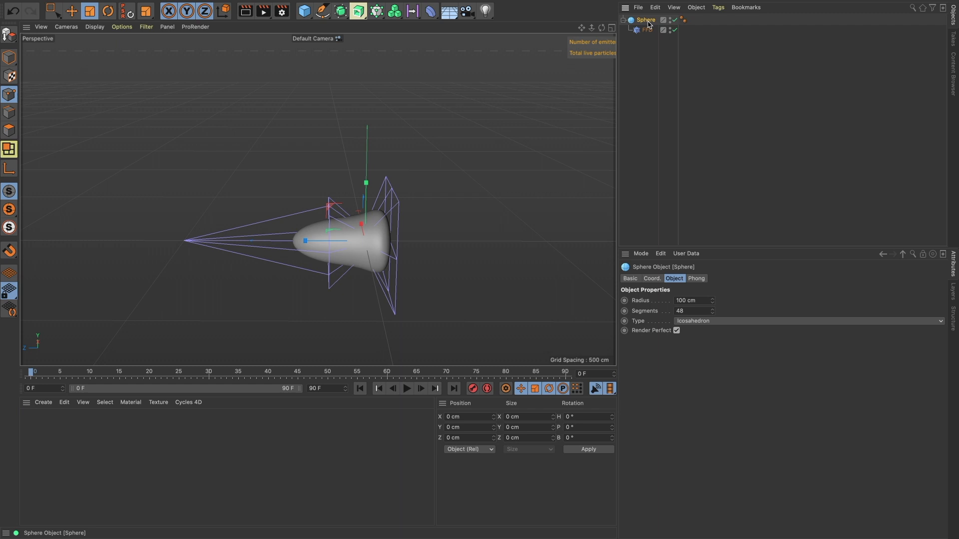
Bake the FFD into a single editable bullet mesh and scale it down small
{"action": "left_click", "coordinate": [717, 7]}
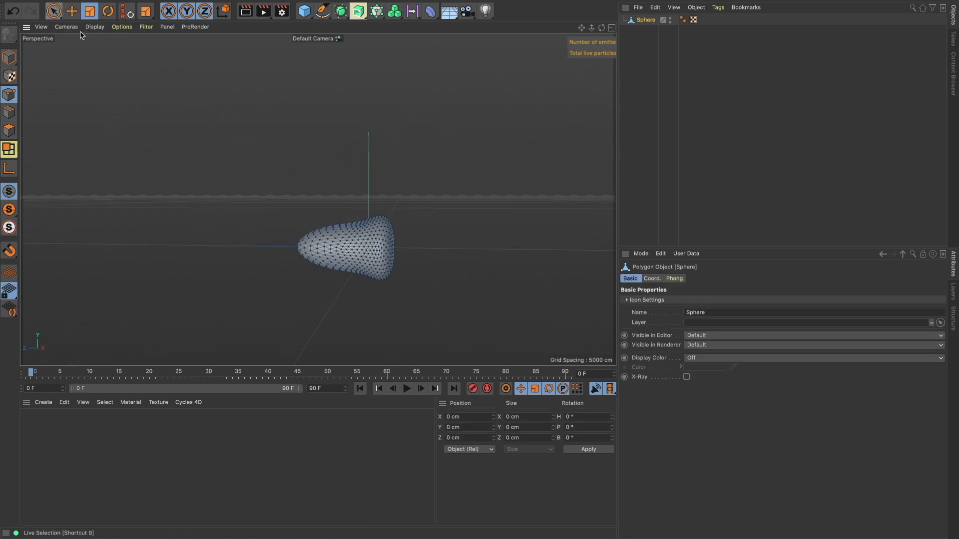
{"action": "left_click", "coordinate": [653, 7]}
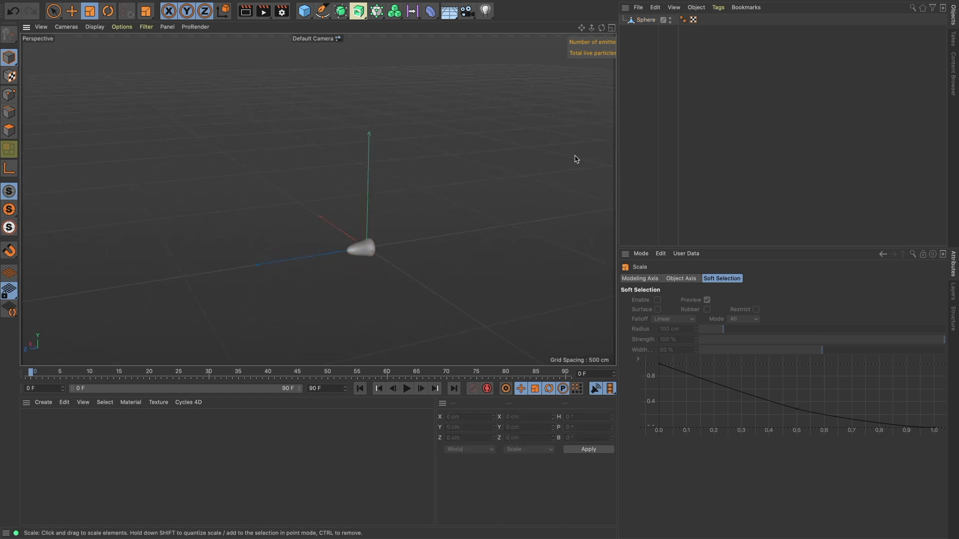
Add an xpSystem with its viewport icon hidden and select its emitter
{"action": "type", "text": "sy"}
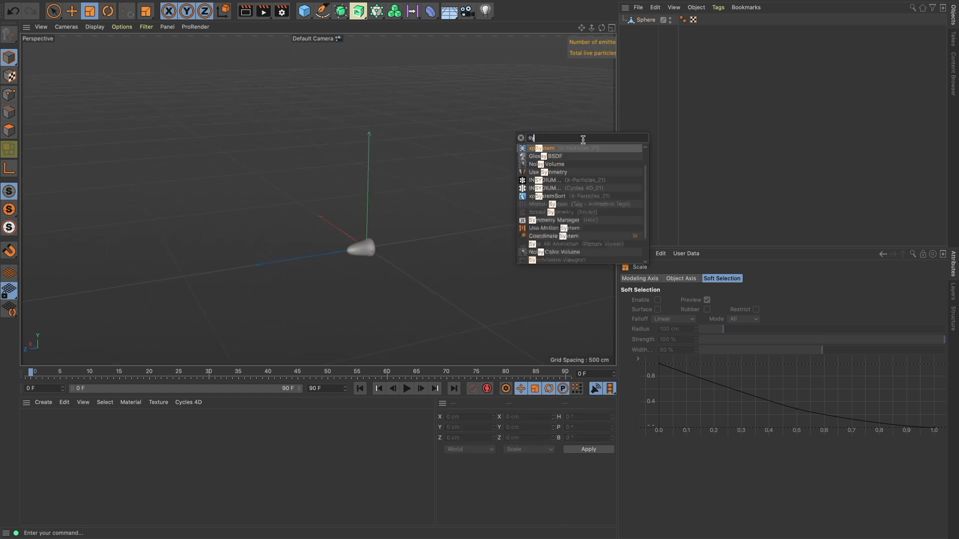
{"action": "left_click", "coordinate": [542, 148]}
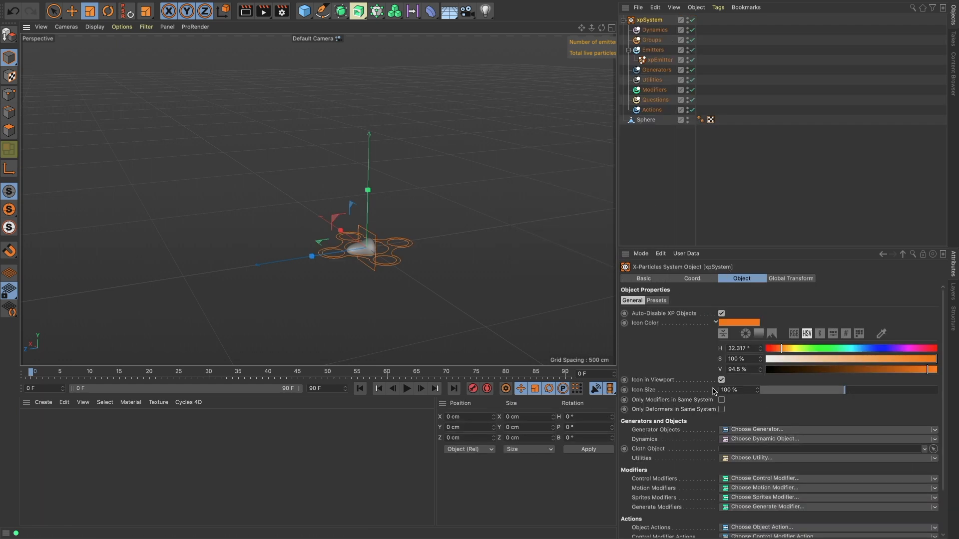
{"action": "left_click", "coordinate": [721, 380]}
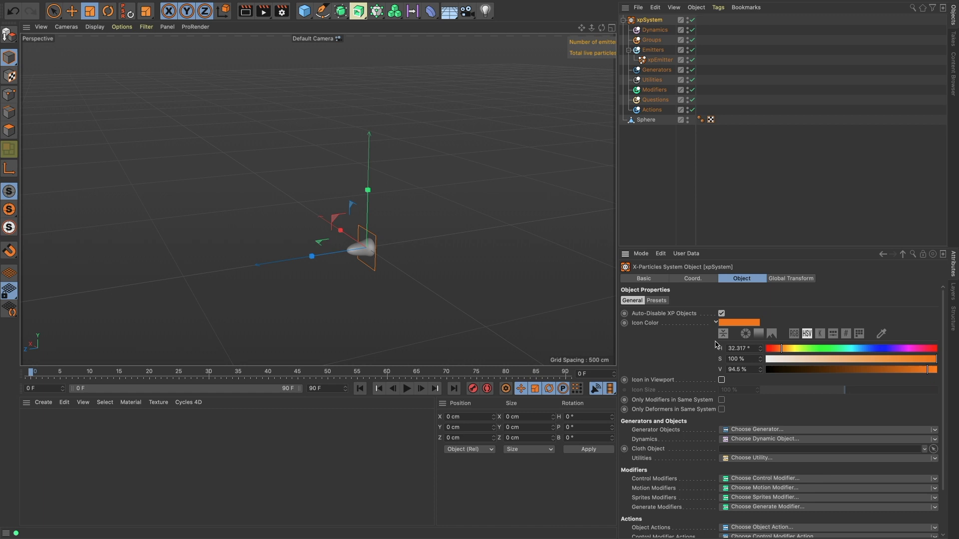
{"action": "left_click", "coordinate": [660, 59]}
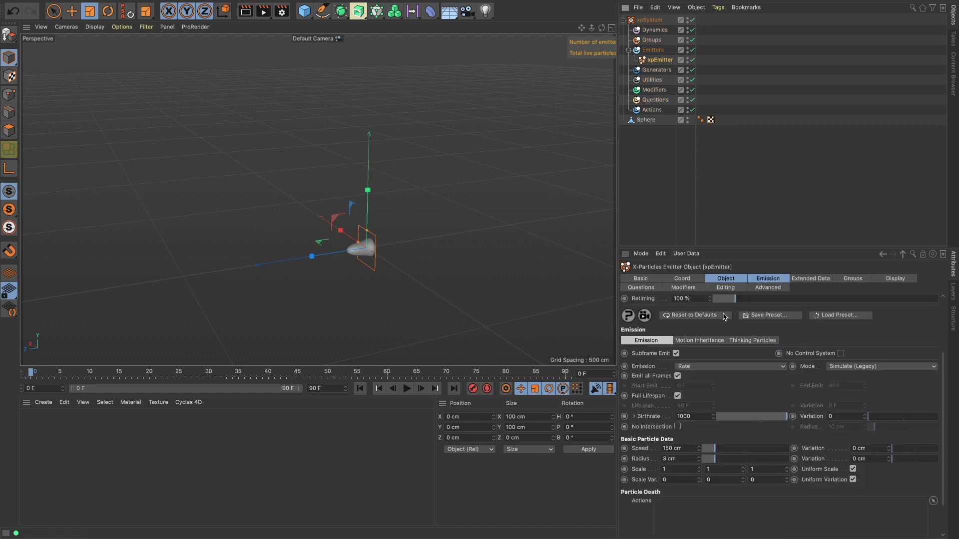
Set emission to Hexagonal, single burst ending at frame 1, speed 0, radius 1.5 cm
{"action": "left_click", "coordinate": [730, 366]}
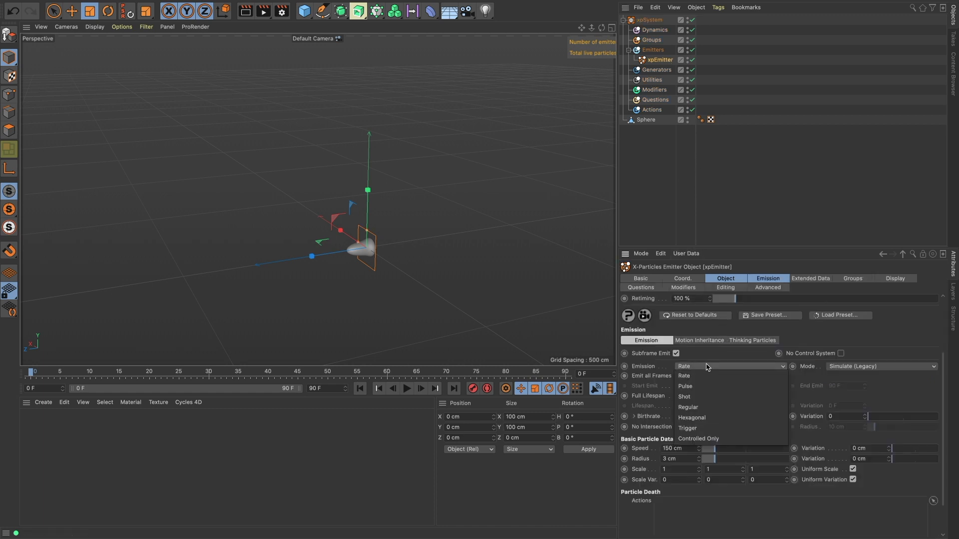
{"action": "left_click", "coordinate": [692, 418]}
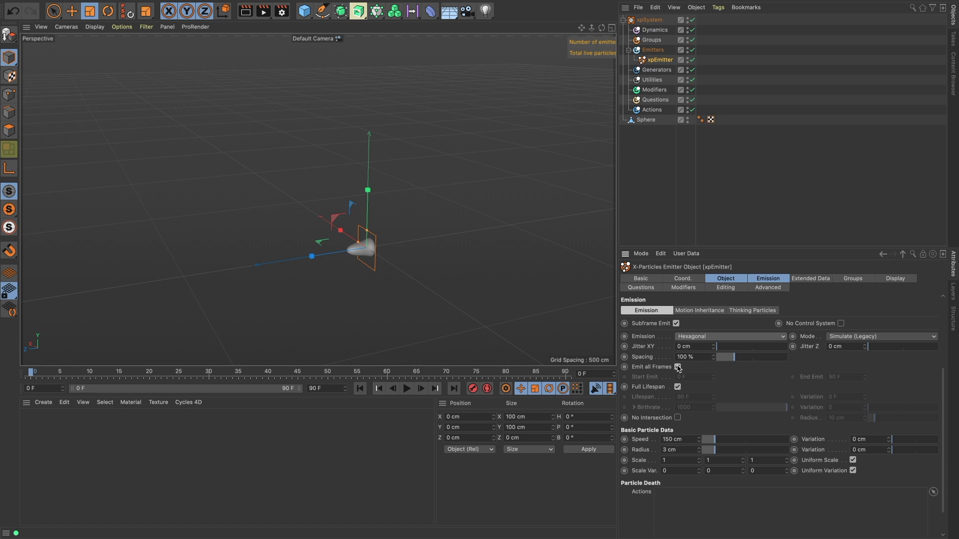
{"action": "left_click", "coordinate": [677, 366]}
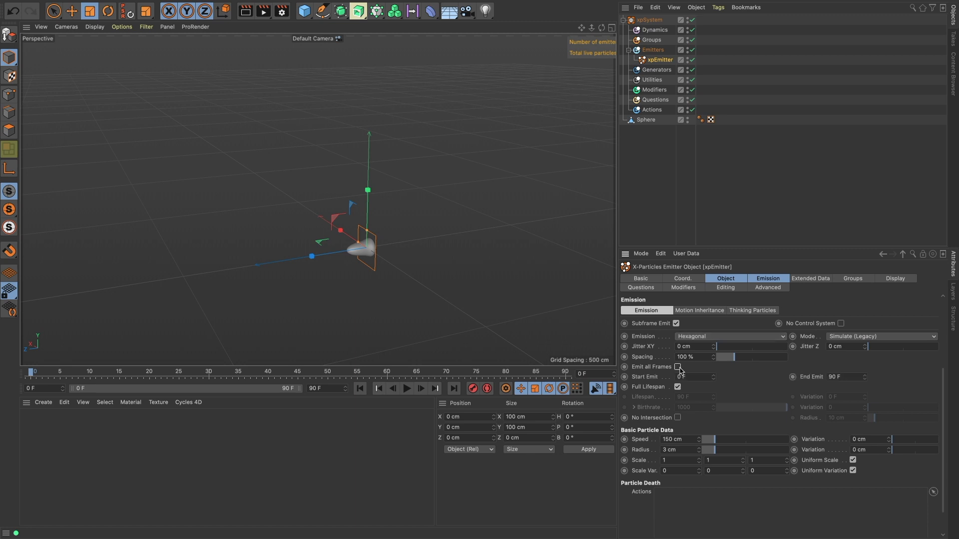
{"action": "left_click", "coordinate": [677, 367]}
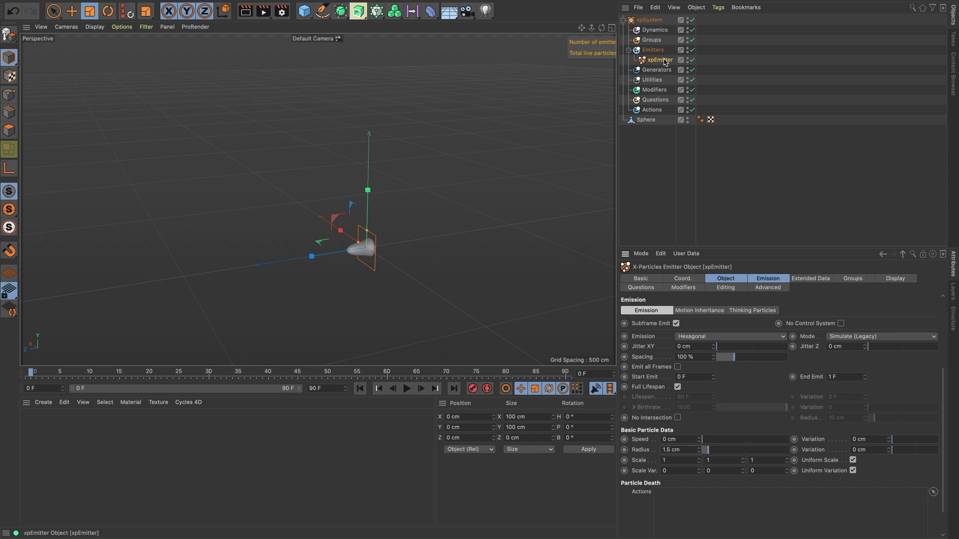
Pick a new emitter shape and extend the project end frame to 222 F
{"action": "left_click", "coordinate": [725, 279]}
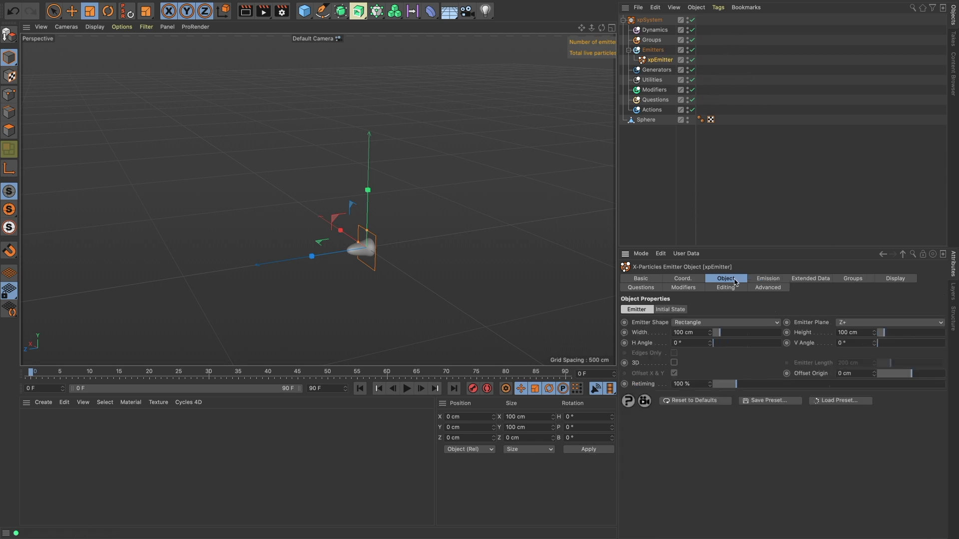
{"action": "left_click", "coordinate": [725, 323]}
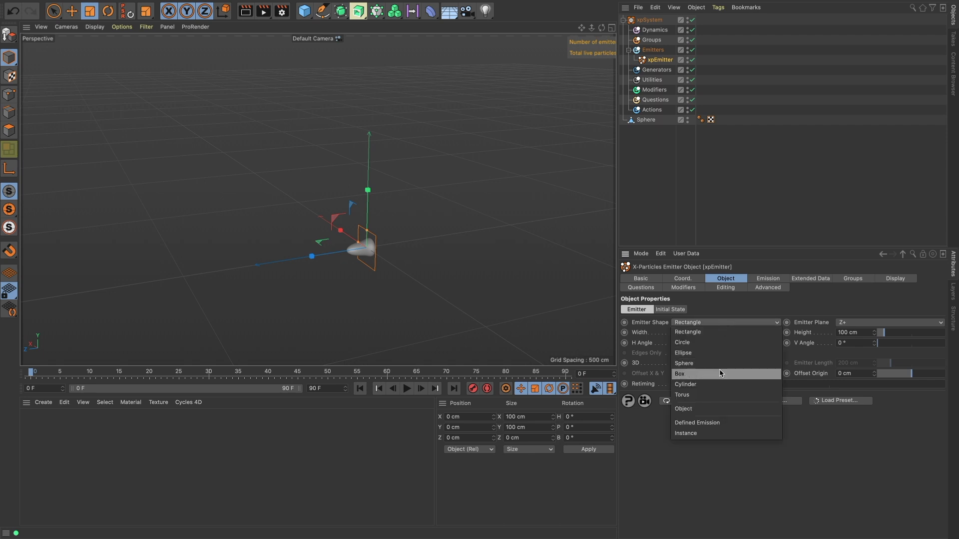
{"action": "left_click", "coordinate": [679, 373]}
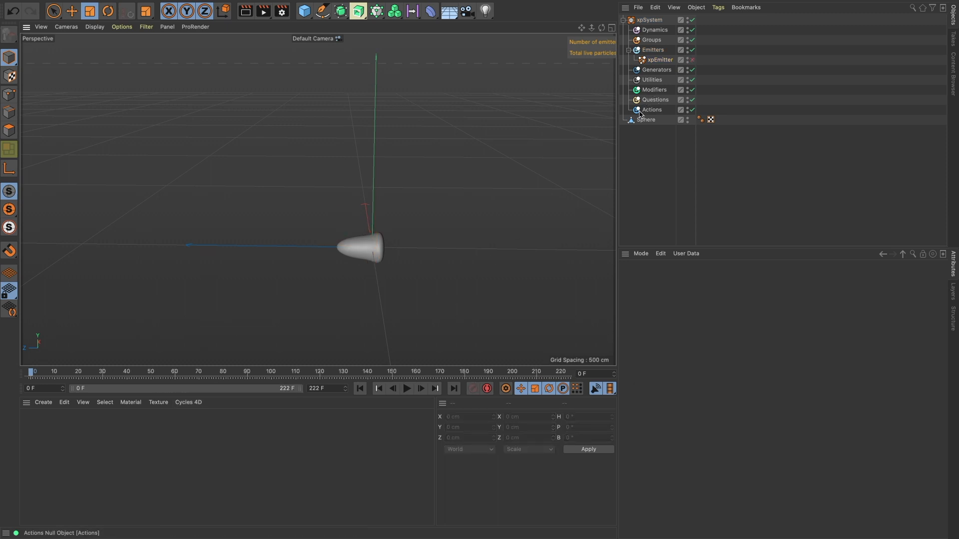
Keyframe the bullet travelling from -600 to 600 cm along Z with 1080° of spin
{"action": "left_click", "coordinate": [646, 119]}
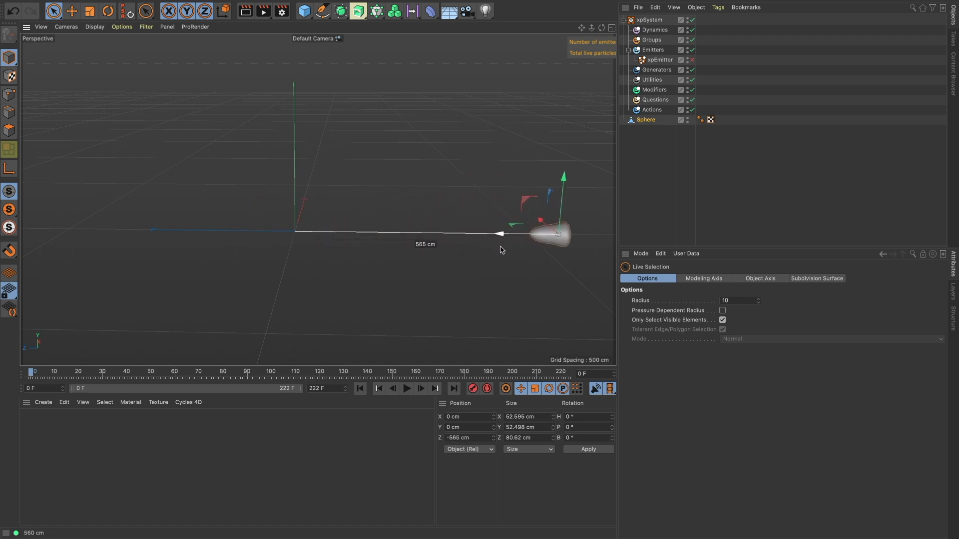
{"action": "left_click_drag", "start_coordinate": [516, 233], "coordinate": [527, 232]}
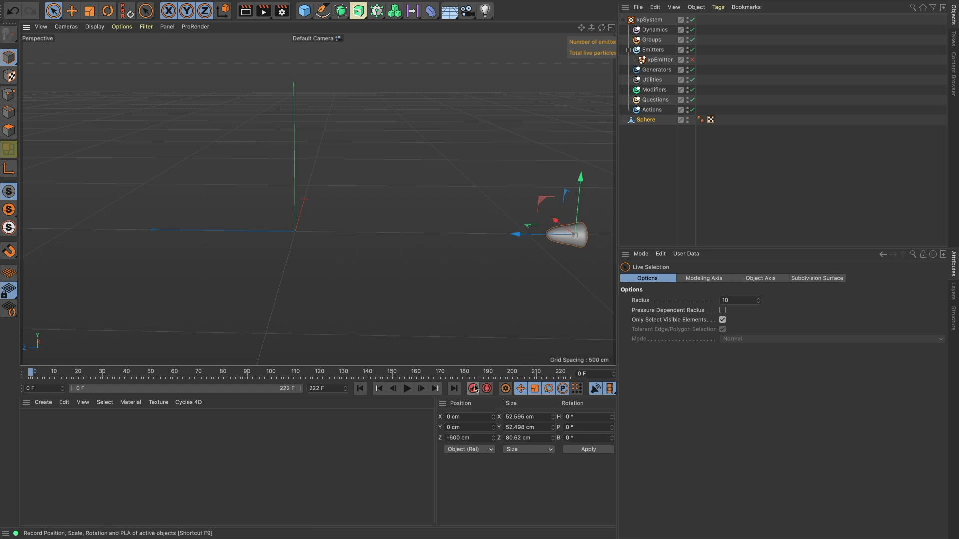
{"action": "left_click", "coordinate": [486, 389]}
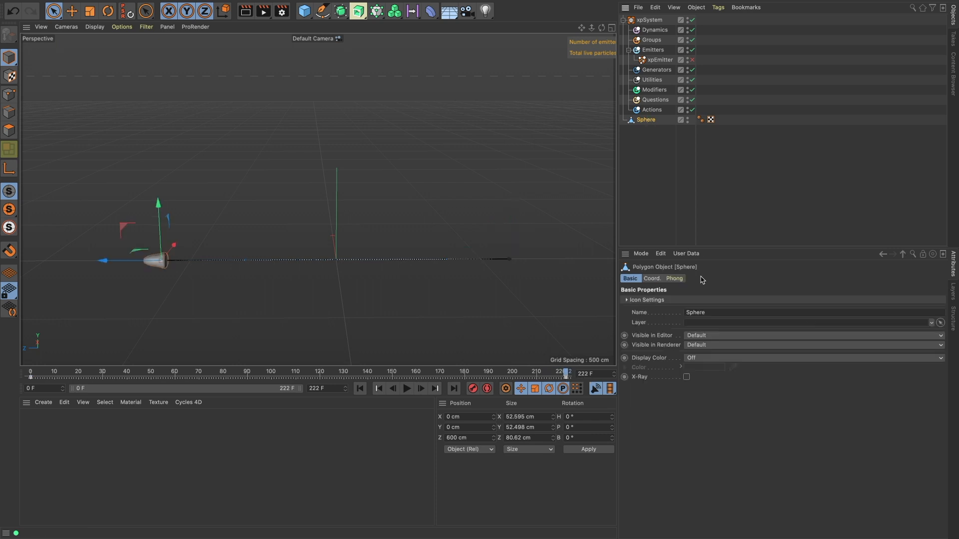
{"action": "left_click", "coordinate": [651, 279]}
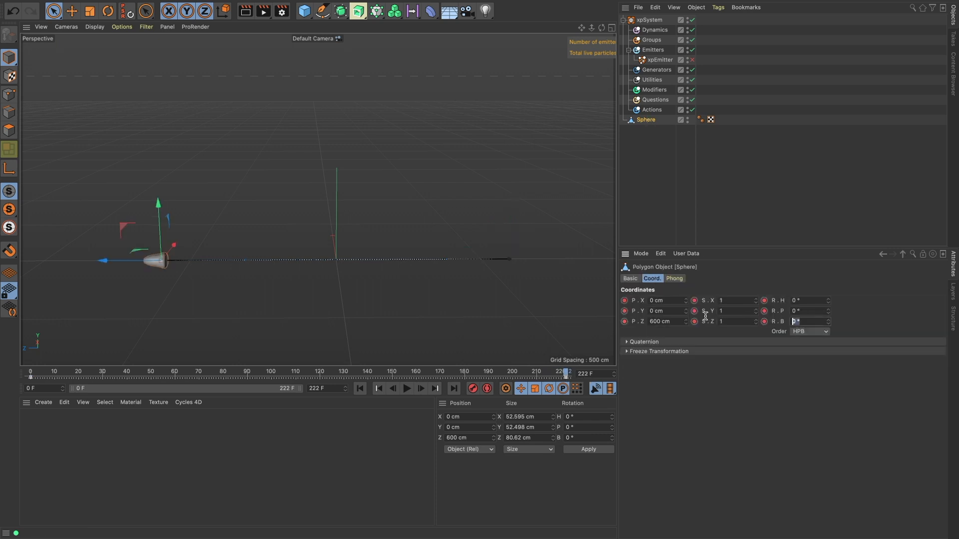
{"action": "type", "text": "1080"}
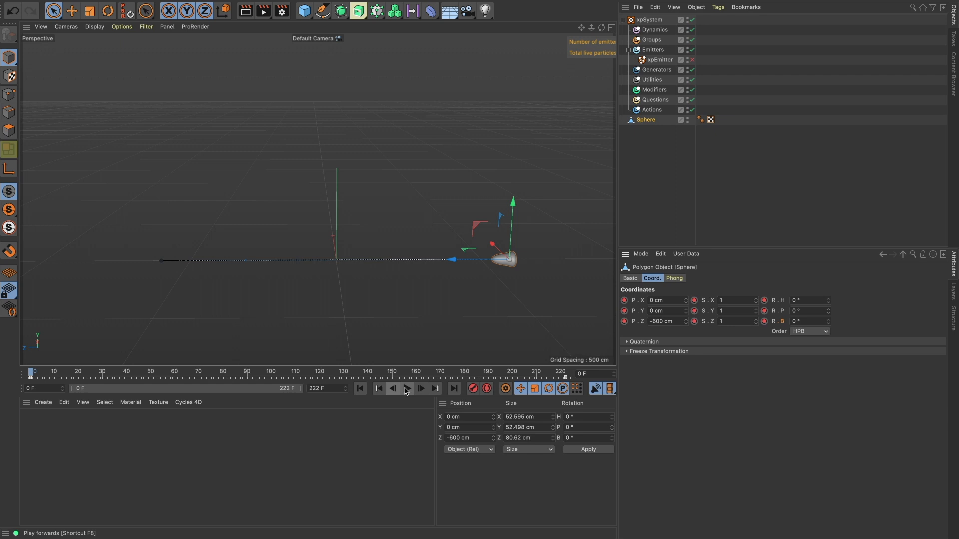
Play the animation to watch the bullet fly and spin, stopping near frame 116
{"action": "left_click", "coordinate": [406, 389]}
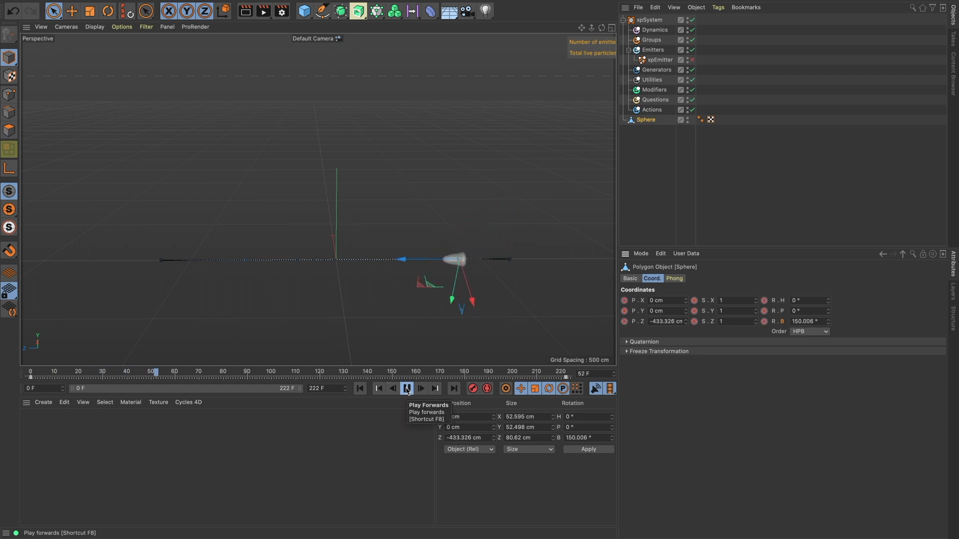
{"action": "left_click", "coordinate": [406, 389]}
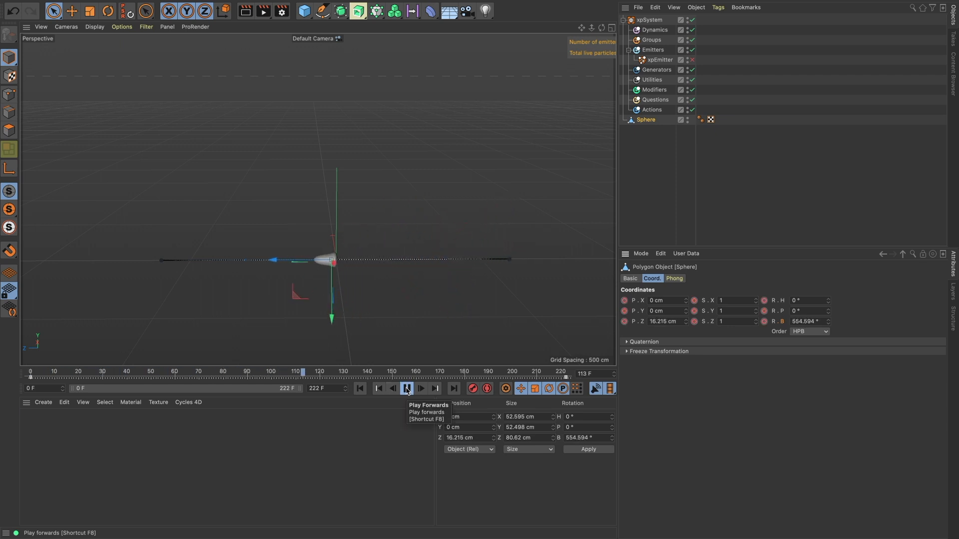
{"action": "left_click", "coordinate": [406, 388]}
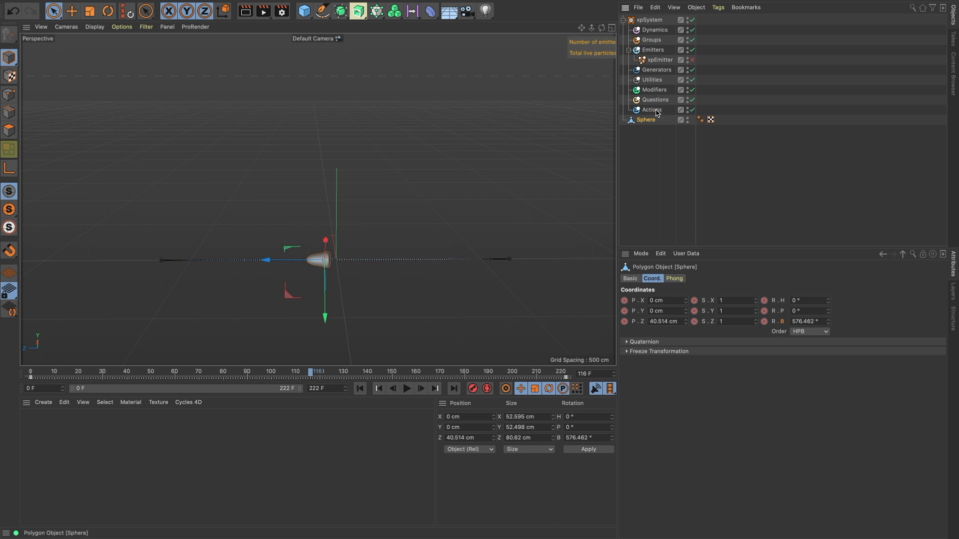
Give the bullet an xpCollider tag with 12% bounce, 100% friction, 37% variation, and play it
{"action": "type", "text": "collider"}
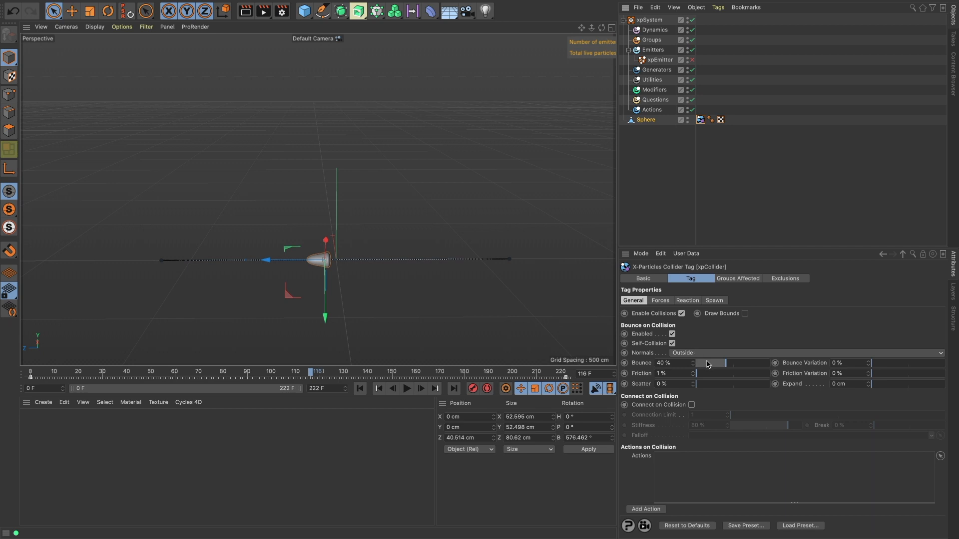
{"action": "left_click_drag", "start_coordinate": [726, 362], "coordinate": [702, 362]}
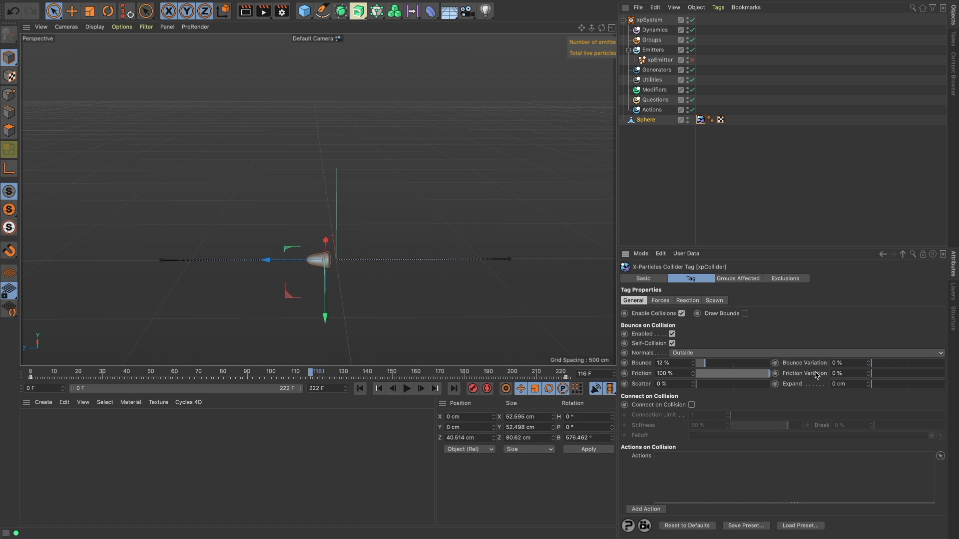
{"action": "left_click_drag", "start_coordinate": [871, 373], "coordinate": [899, 373]}
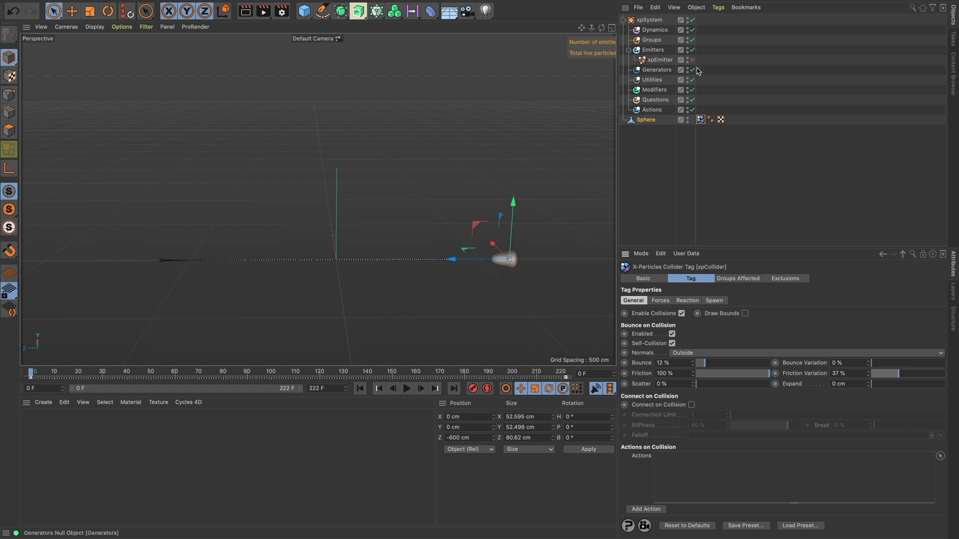
{"action": "left_click", "coordinate": [406, 389]}
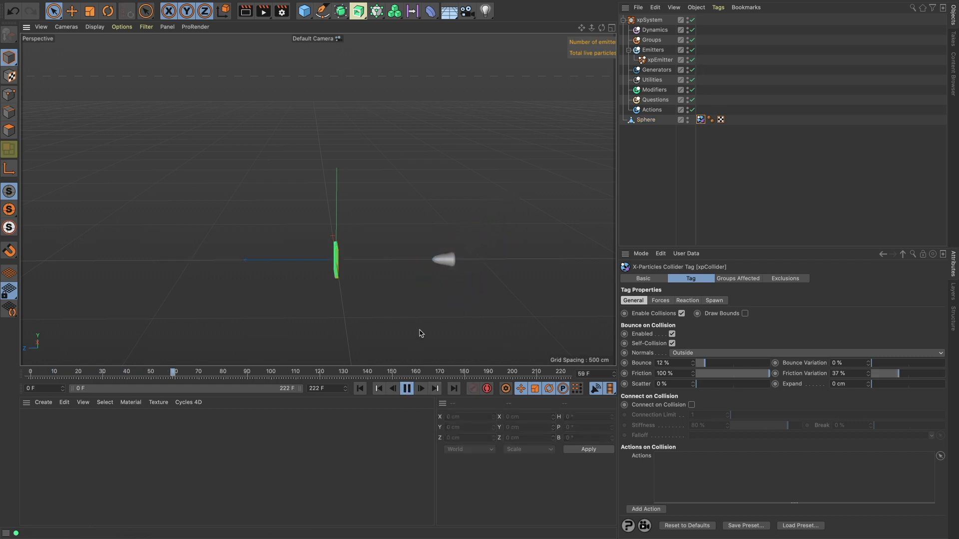
{"action": "left_click", "coordinate": [406, 389]}
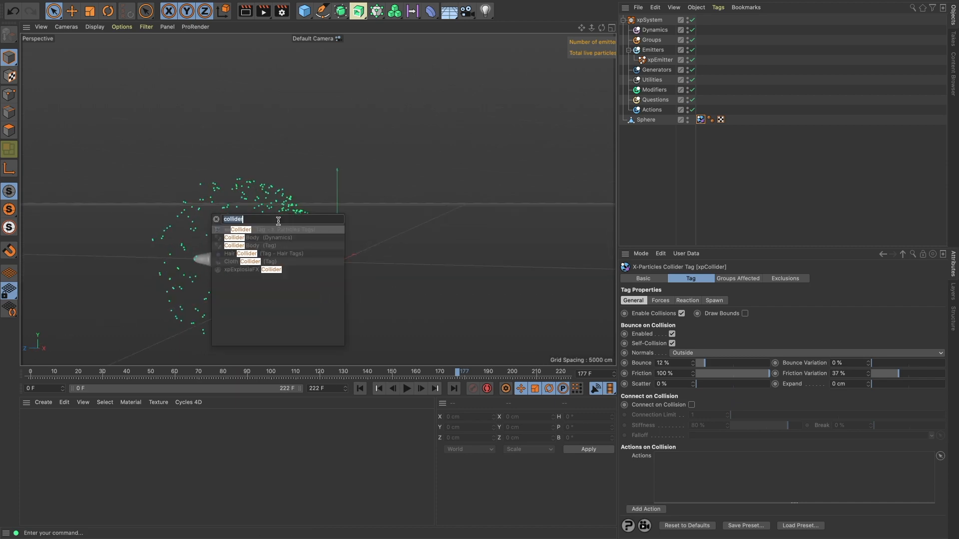
Add an xpFluidFX modifier and place it inside the system's Dynamics group
{"action": "type", "text": "fluid"}
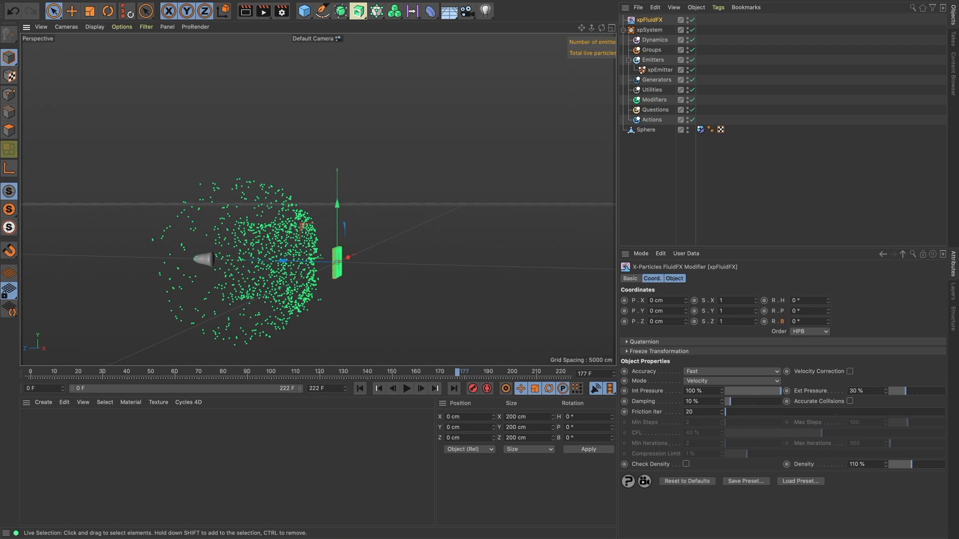
{"action": "left_click", "coordinate": [649, 29]}
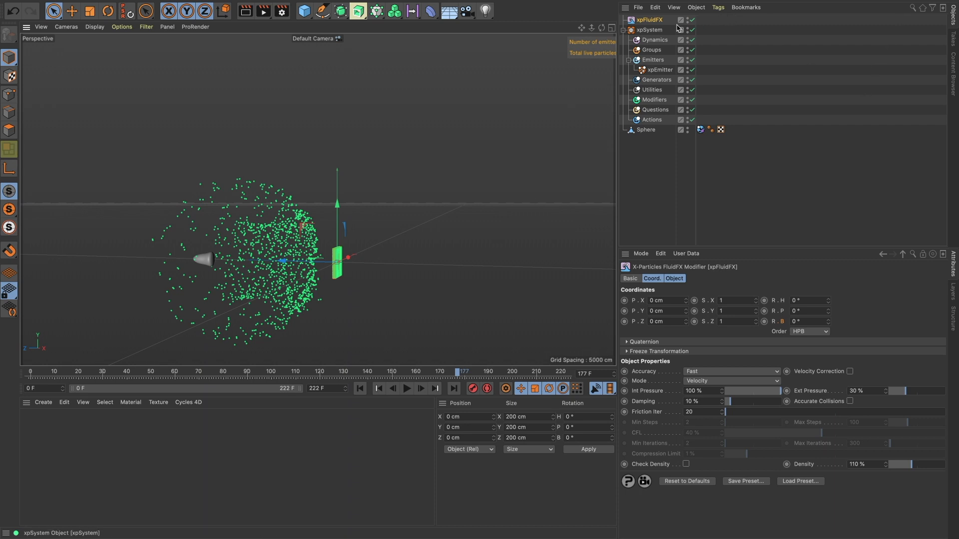
{"action": "left_click", "coordinate": [649, 19]}
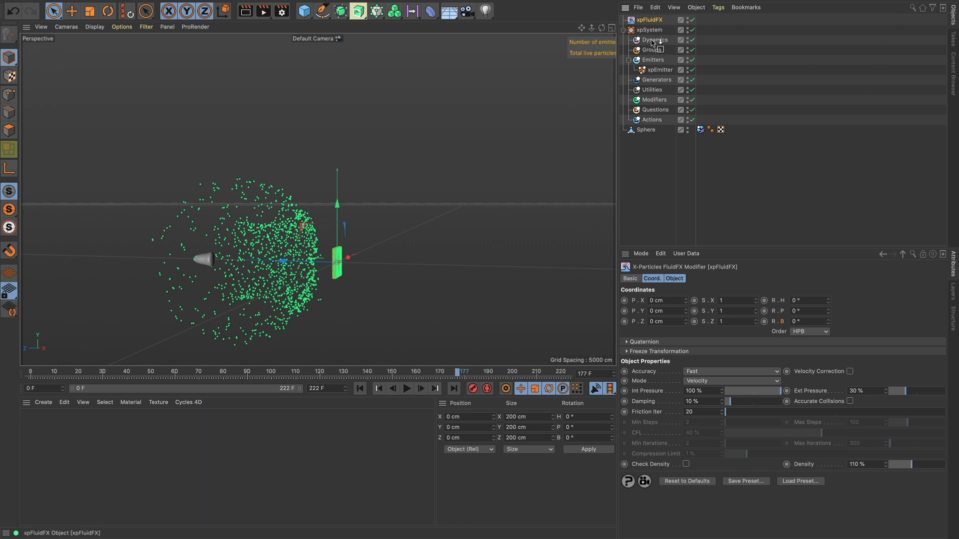
{"action": "left_click", "coordinate": [660, 40]}
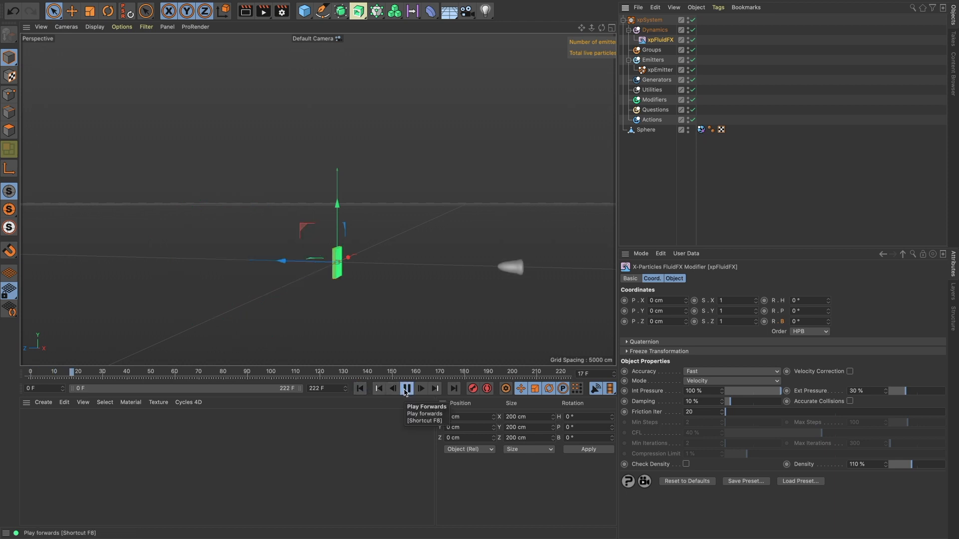
Play and pause the simulation to check the particles now move as fluid
{"action": "left_click", "coordinate": [406, 389]}
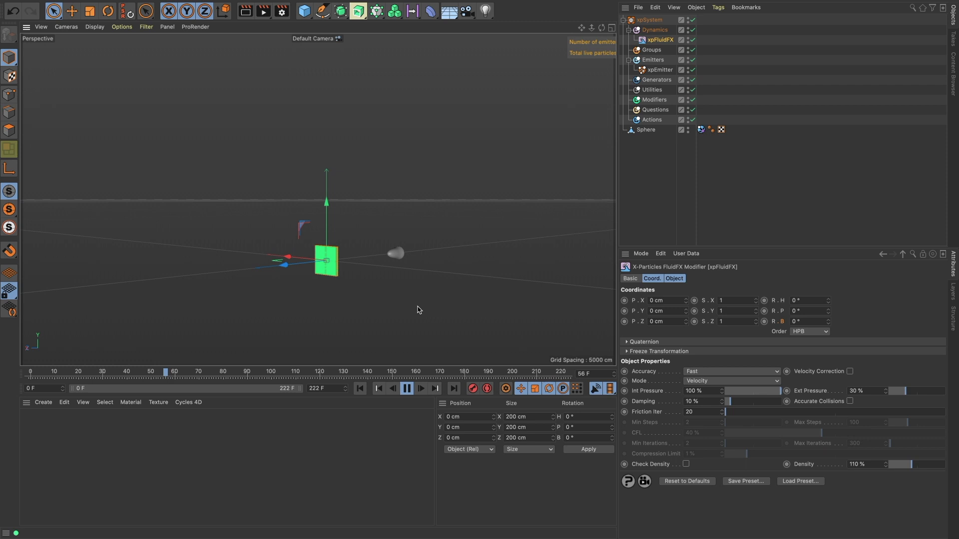
{"action": "left_click", "coordinate": [406, 389]}
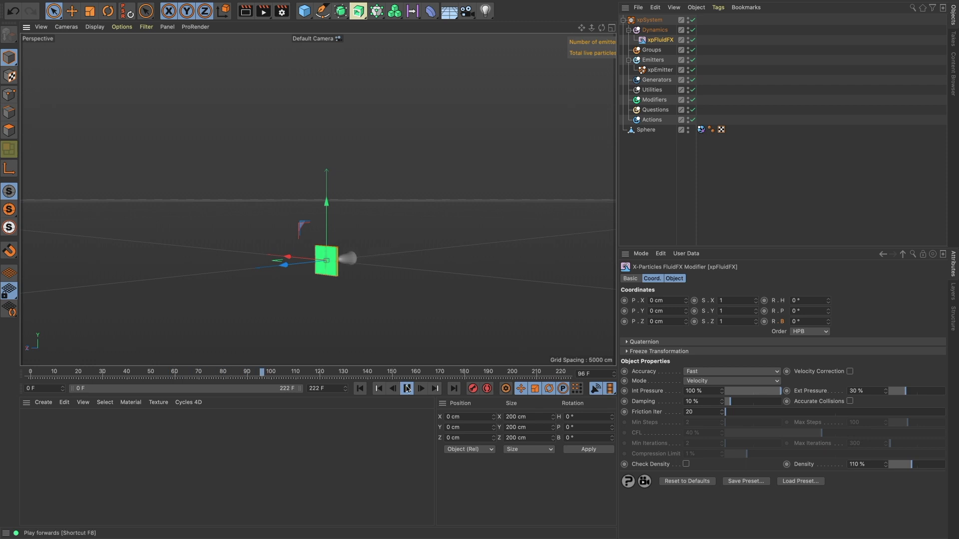
{"action": "left_click", "coordinate": [405, 388]}
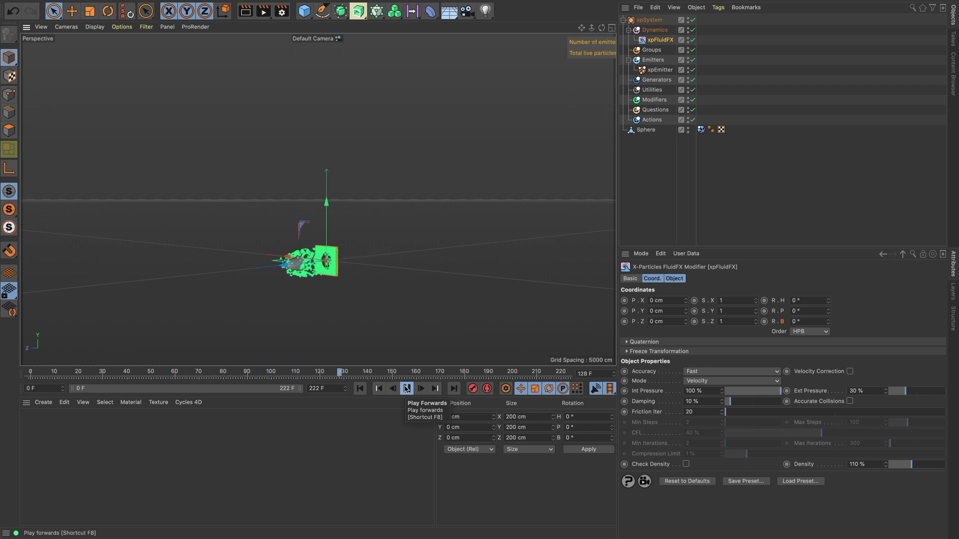
{"action": "left_click", "coordinate": [406, 388]}
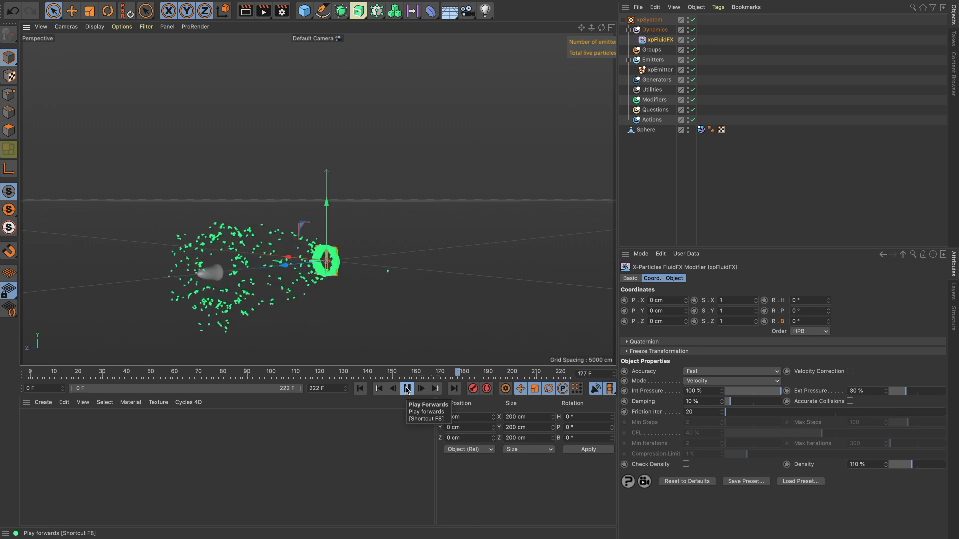
{"action": "left_click", "coordinate": [406, 389]}
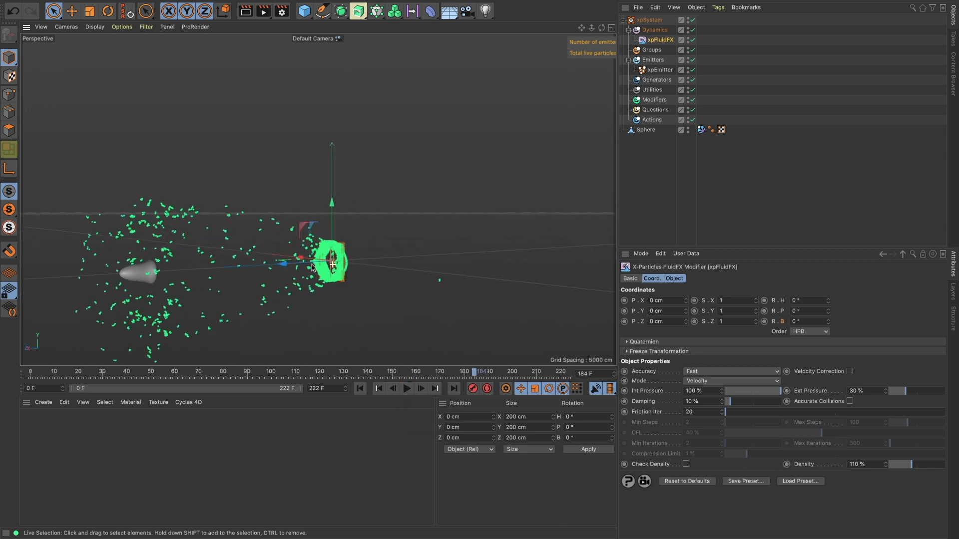
Add an xpSheeter modifier with Max Density 25%
{"action": "type", "text": "fluid"}
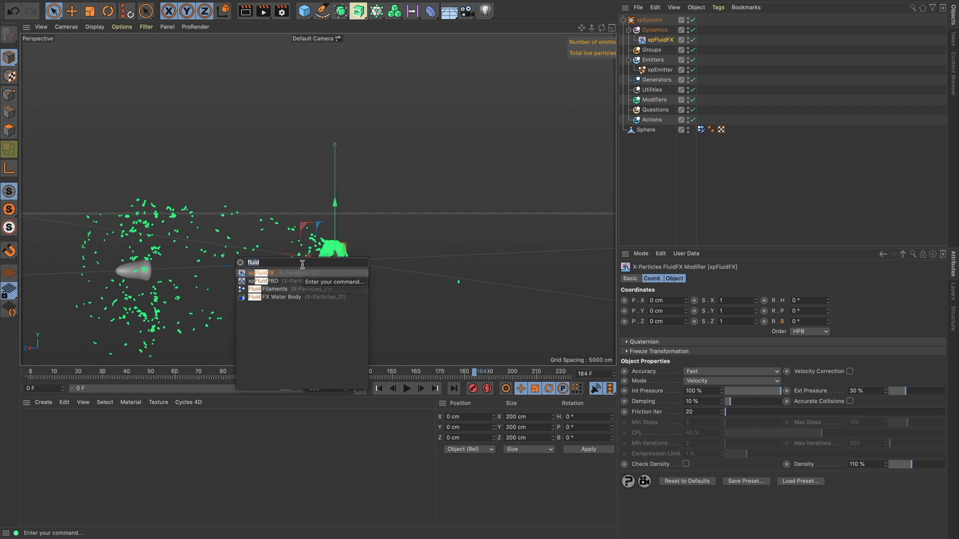
{"action": "type", "text": "shee"}
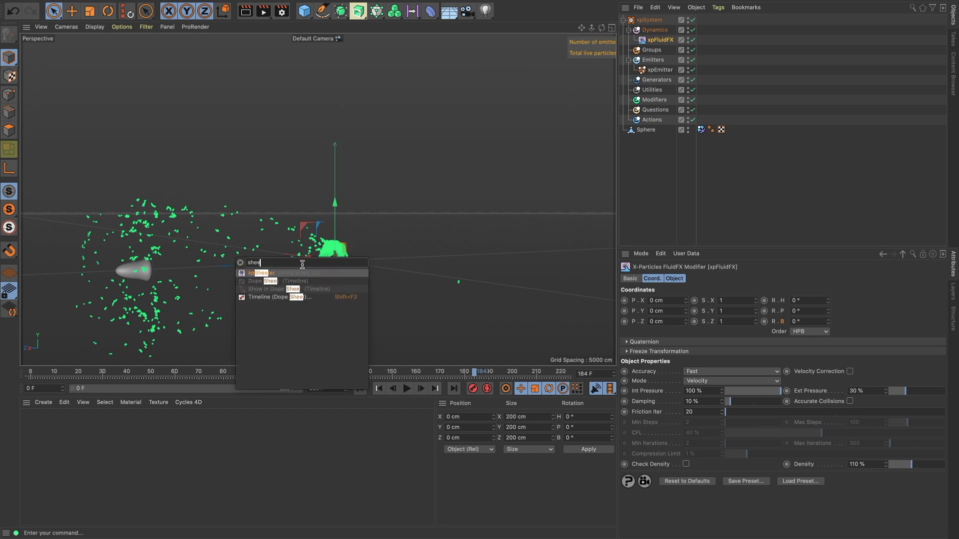
{"action": "left_click", "coordinate": [262, 273]}
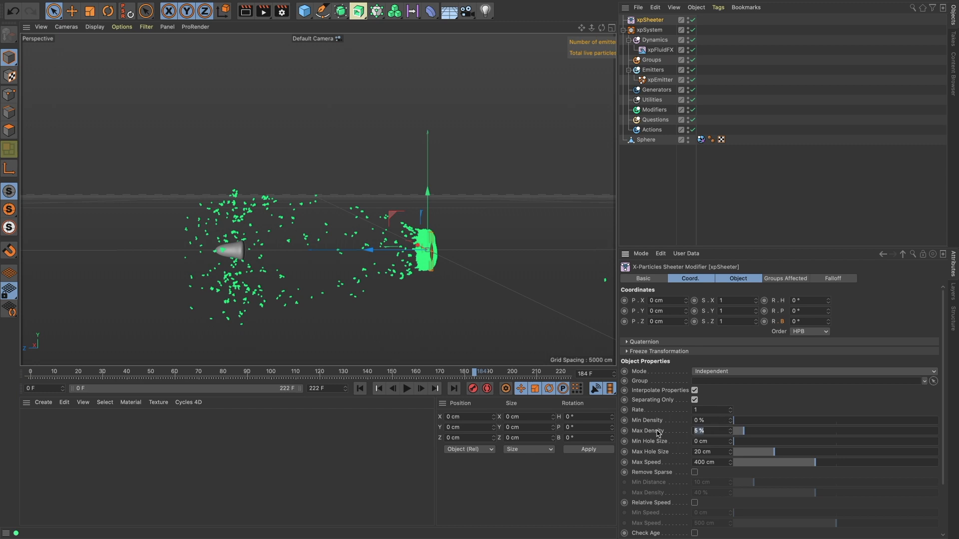
{"action": "left_click_drag", "start_coordinate": [743, 430], "coordinate": [783, 431]}
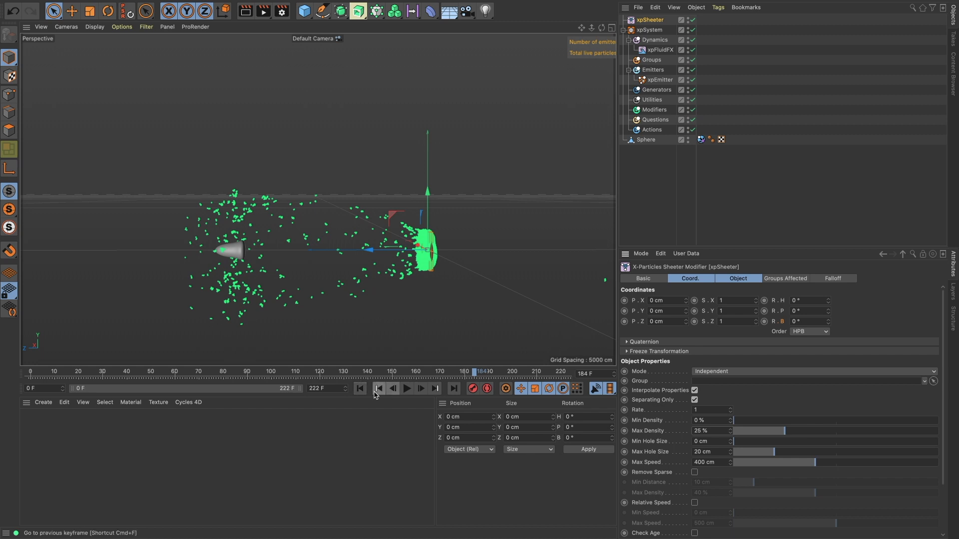
Rewind and play the simulation to see the splash form fluid sheets
{"action": "left_click", "coordinate": [407, 389]}
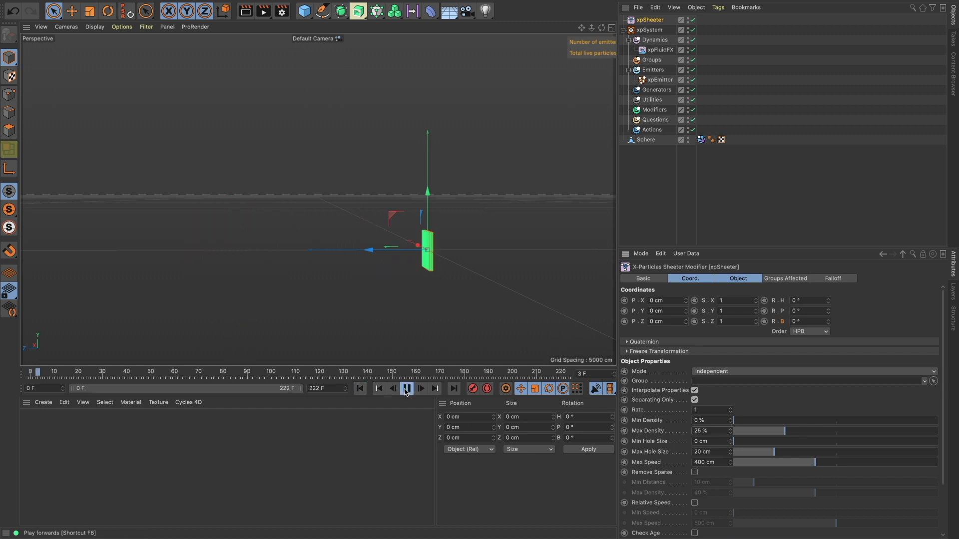
{"action": "left_click", "coordinate": [420, 389]}
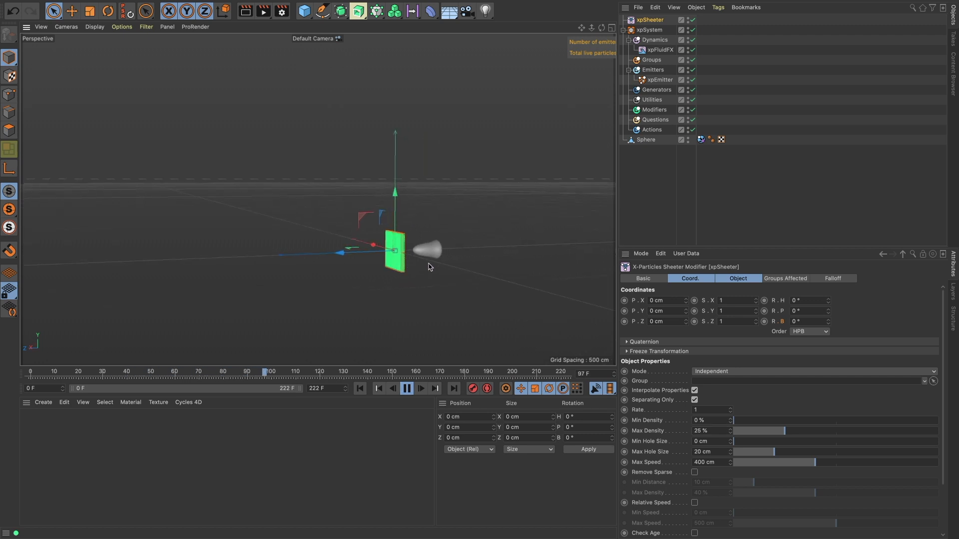
{"action": "left_click", "coordinate": [407, 387]}
{"action": "type", "text": "sheet"}
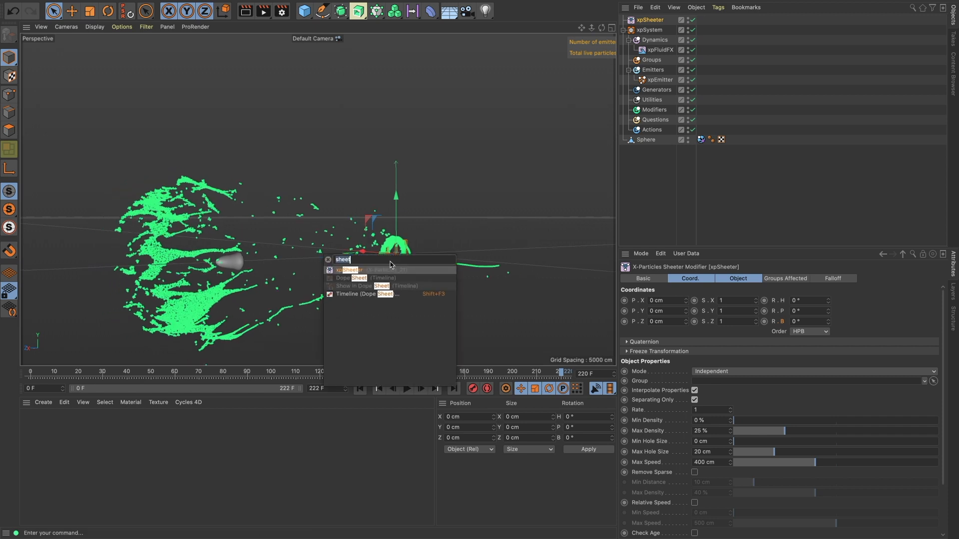
Rewind to frame 0, add an xpCache object and choose its cache storage type
{"action": "left_click", "coordinate": [360, 389]}
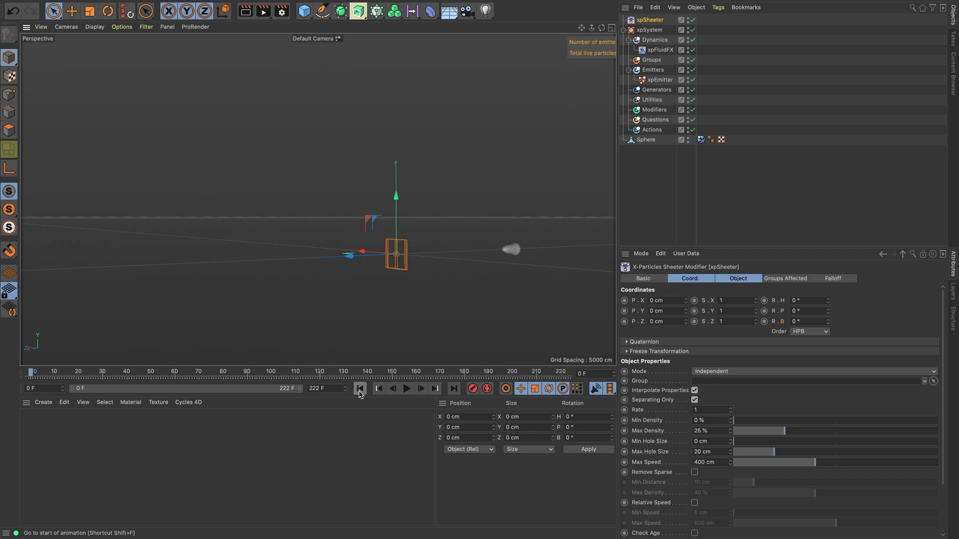
{"action": "type", "text": "cach"}
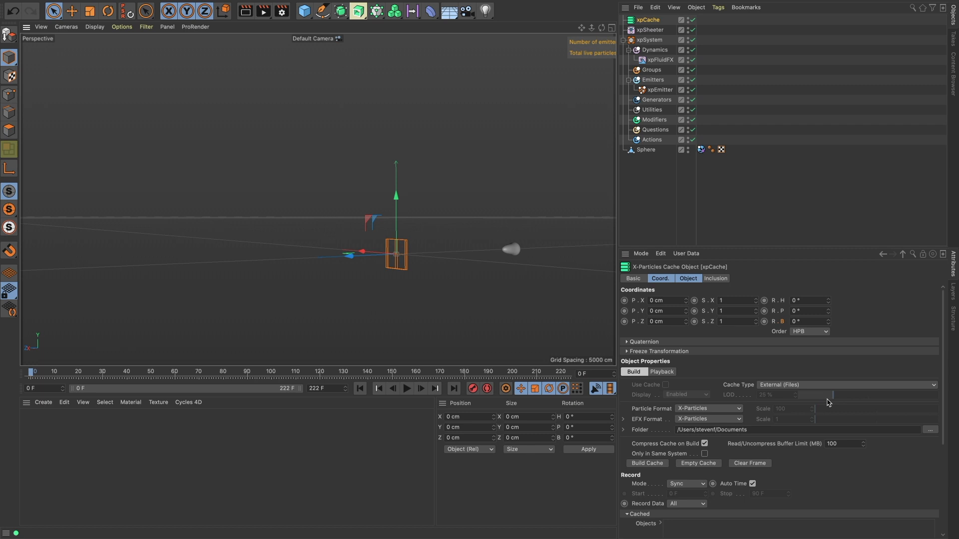
{"action": "left_click", "coordinate": [846, 385]}
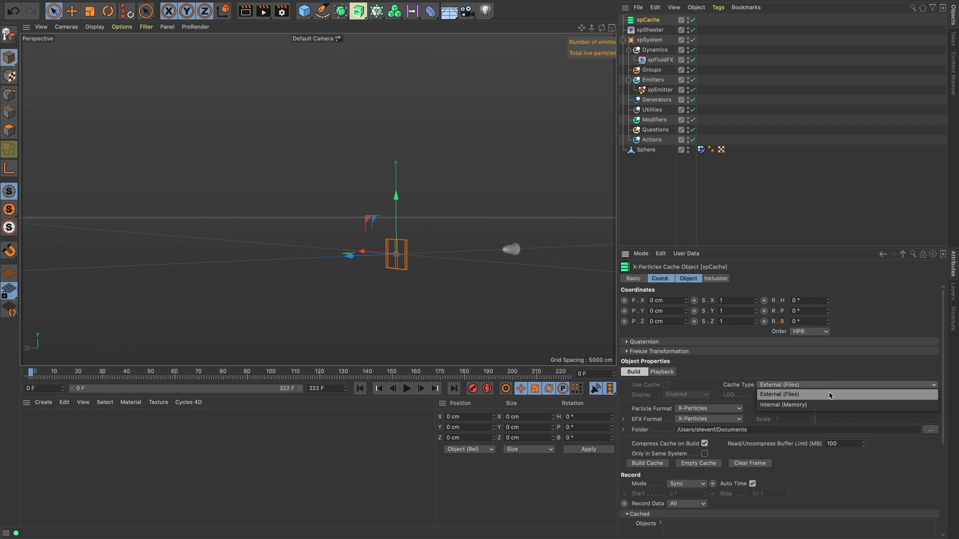
{"action": "left_click", "coordinate": [780, 394]}
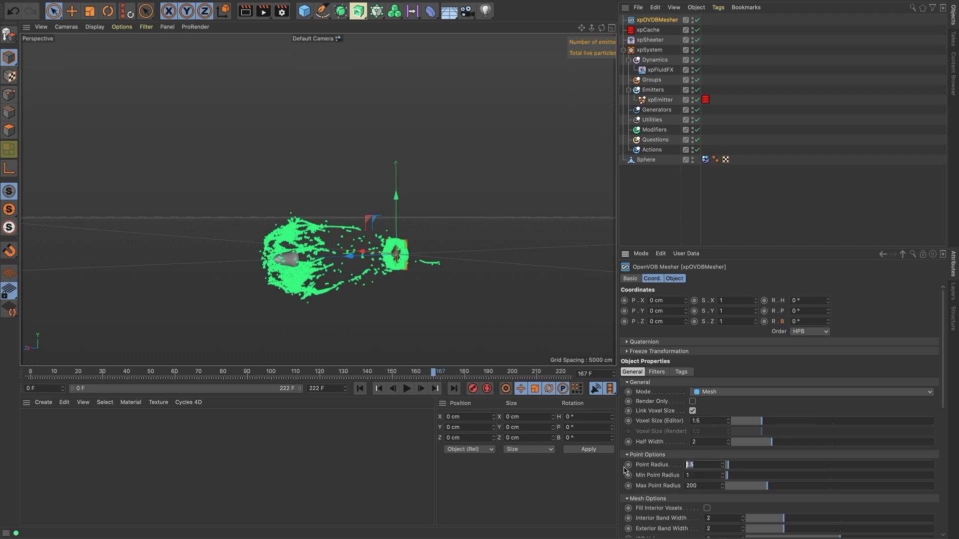
Give xpOVDBMesher Point Radius 2, enable Use Filters and add a smoothing filter
{"action": "type", "text": "2"}
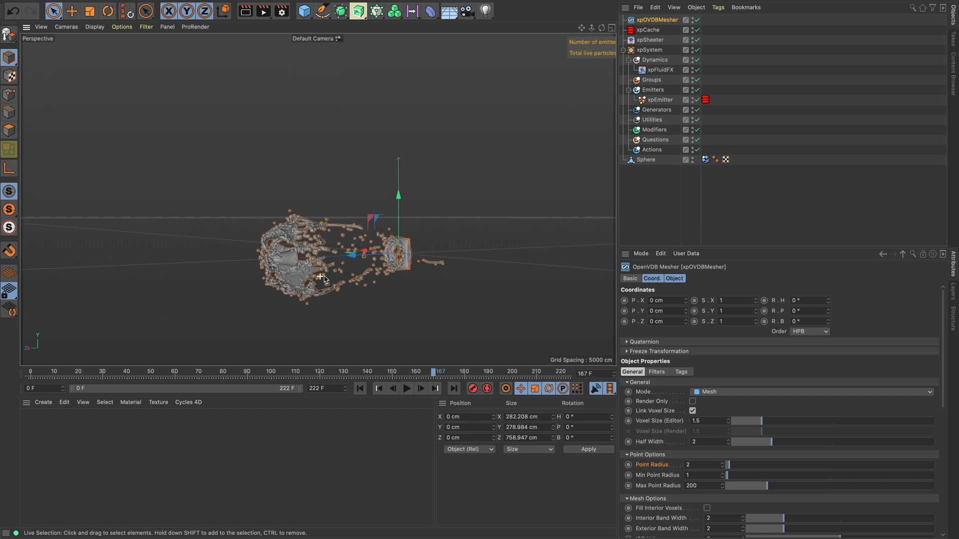
{"action": "left_click", "coordinate": [656, 371]}
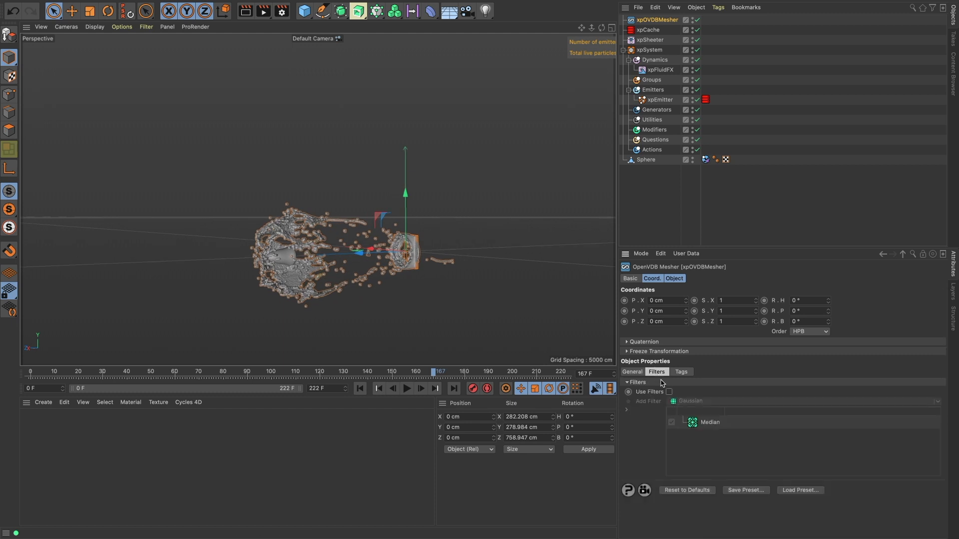
{"action": "left_click", "coordinate": [668, 392]}
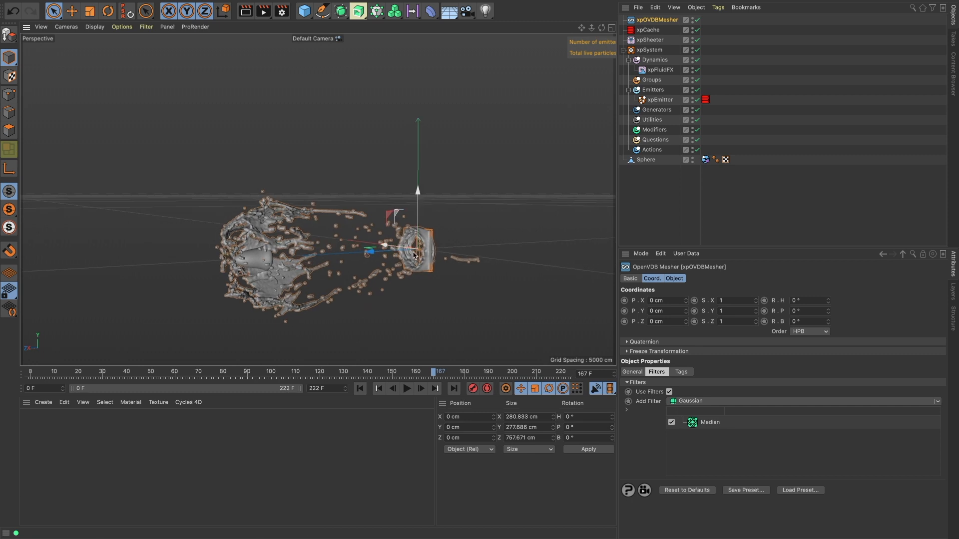
{"action": "type", "text": "SMOO"}
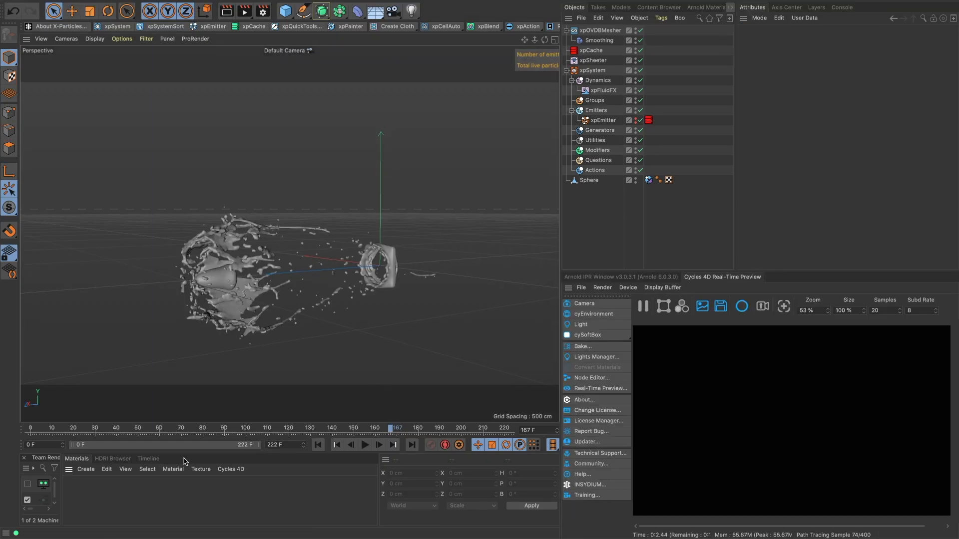
{"action": "mouse_move", "coordinate": [219, 495]}
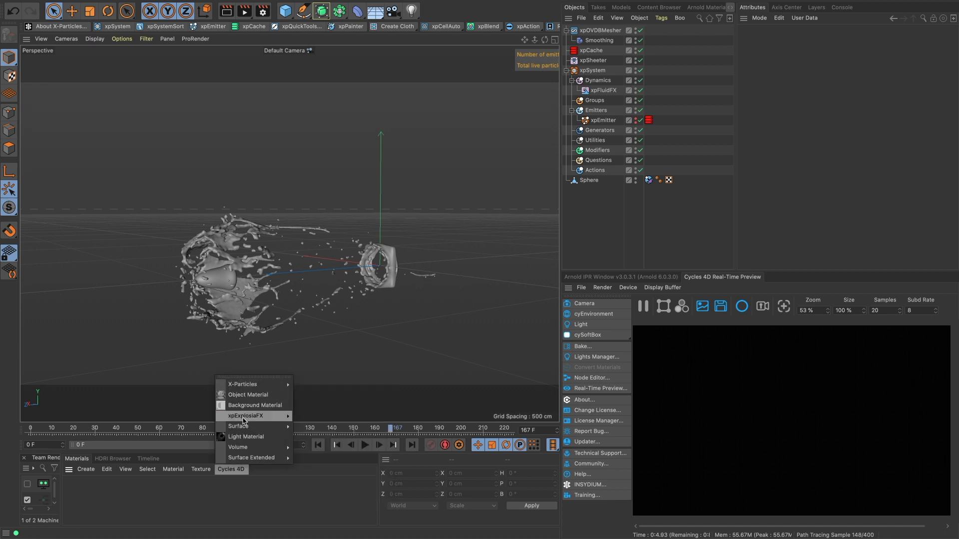
{"action": "mouse_move", "coordinate": [239, 427]}
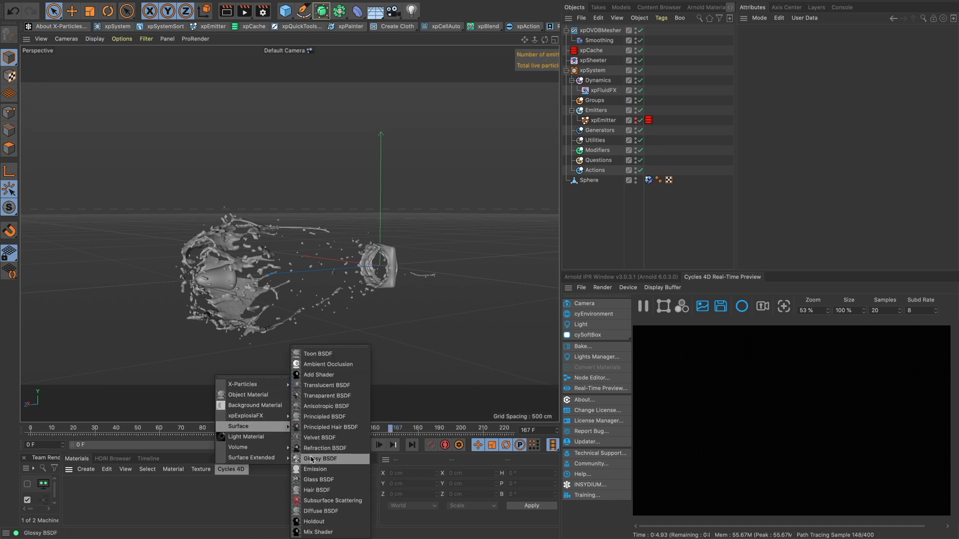
Create a Cycles 4D Glossy BSDF material for the bullet sphere
{"action": "left_click", "coordinate": [321, 458]}
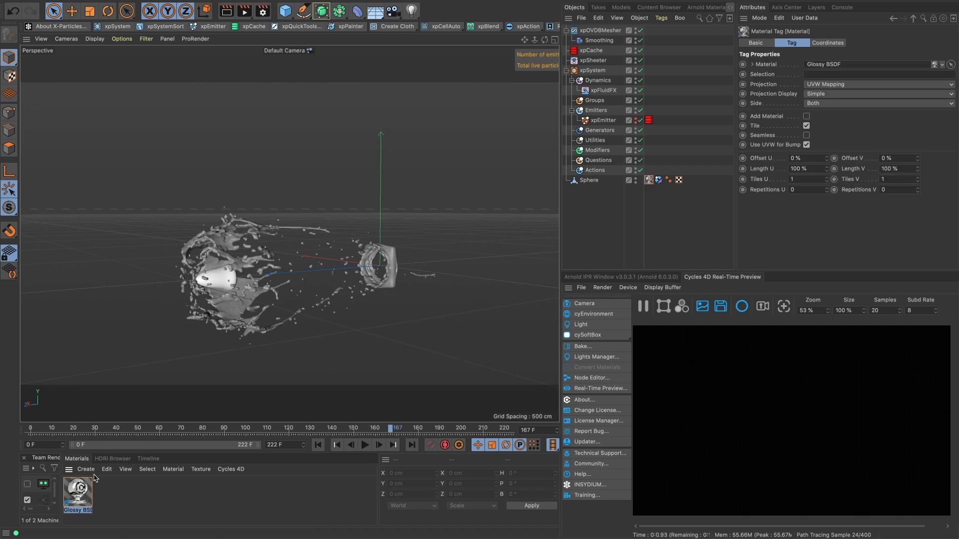
Create a Principled BSDF for xpOVDBMesher and set its Base Color to light blue
{"action": "left_click", "coordinate": [86, 470]}
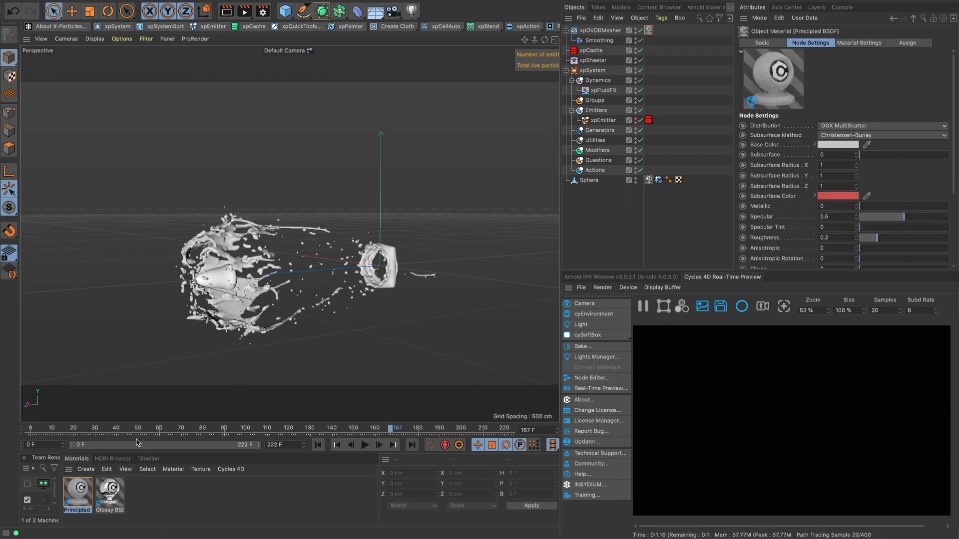
{"action": "left_click", "coordinate": [591, 378]}
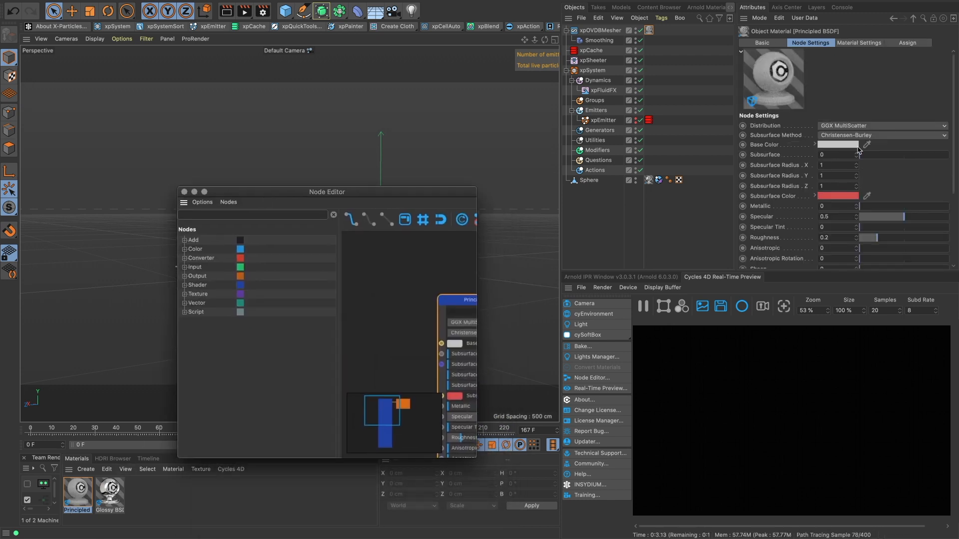
{"action": "left_click", "coordinate": [815, 144]}
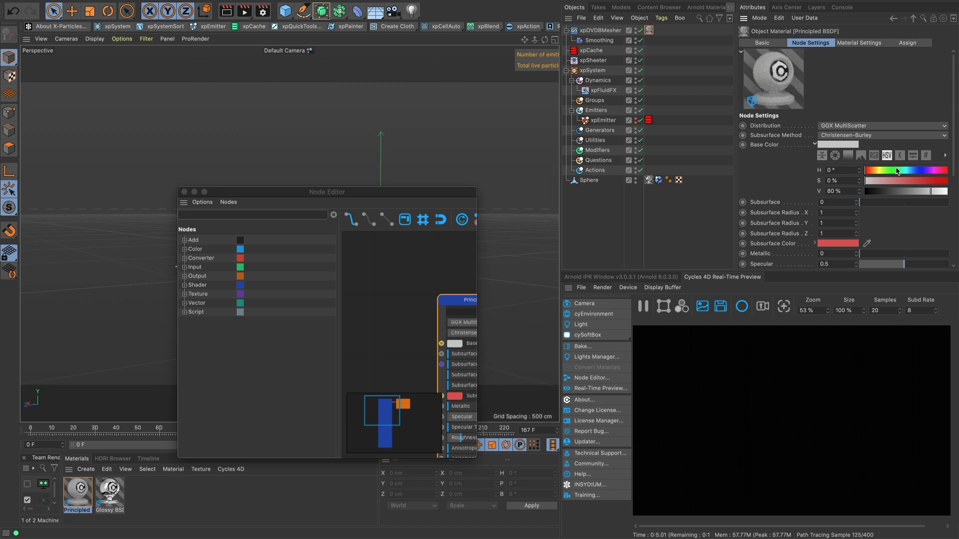
{"action": "left_click", "coordinate": [907, 169]}
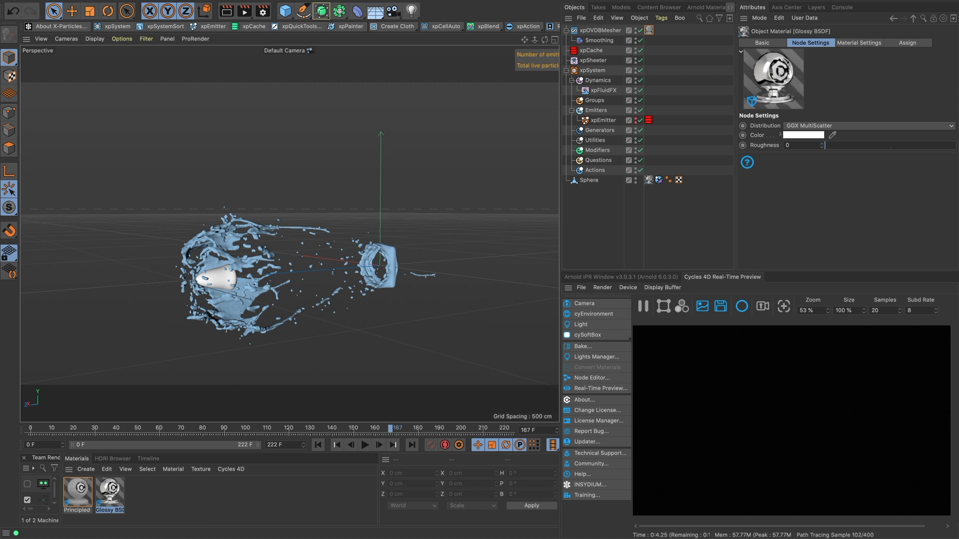
Set the Glossy BSDF material's Roughness to 0.06 in its node graph
{"action": "left_click", "coordinate": [592, 378]}
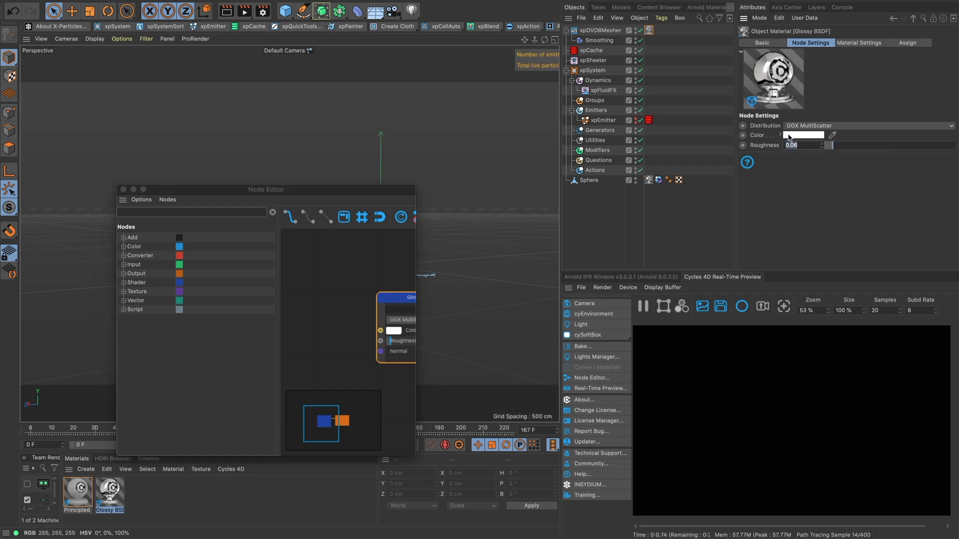
{"action": "left_click", "coordinate": [803, 135]}
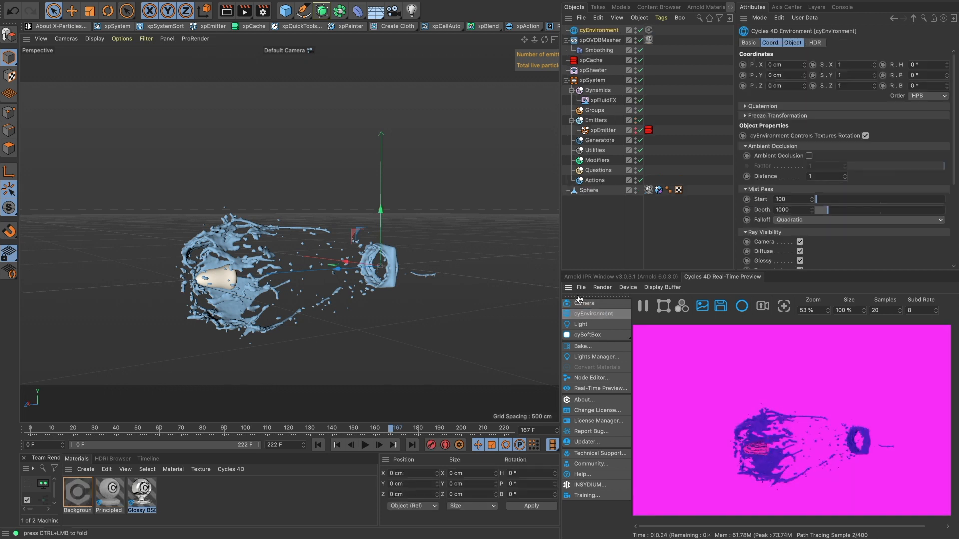
Pause the IPR and select cyEnvironment to reach its HDR settings
{"action": "left_click", "coordinate": [642, 306]}
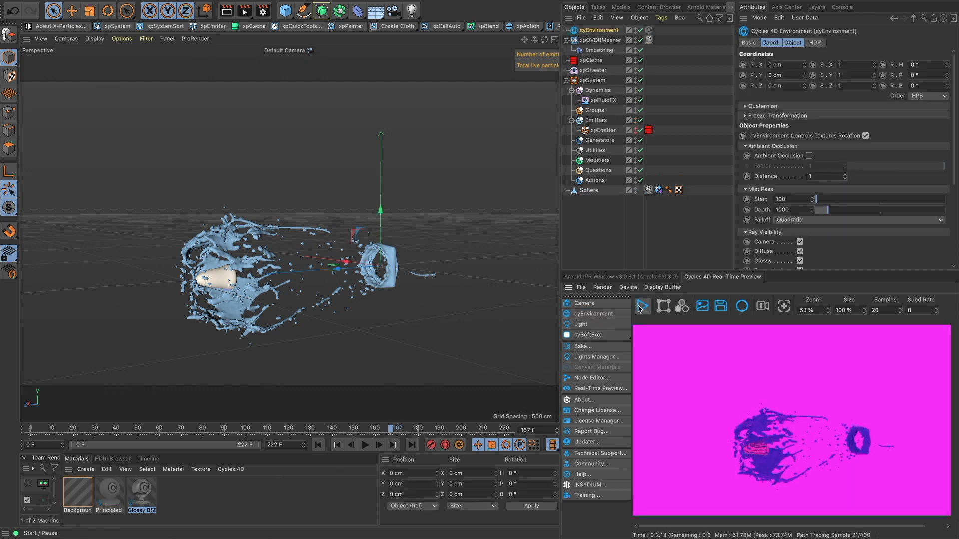
{"action": "left_click", "coordinate": [77, 493]}
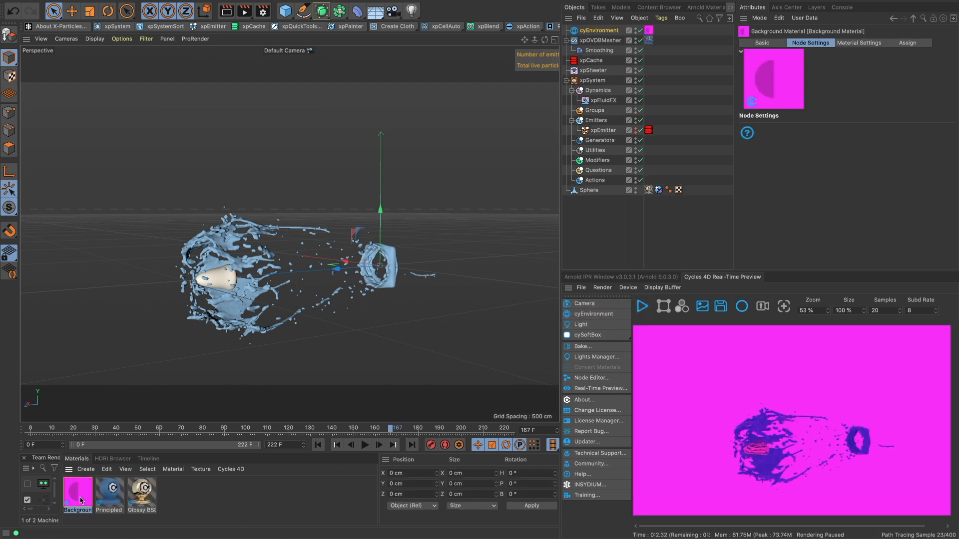
{"action": "left_click", "coordinate": [598, 30]}
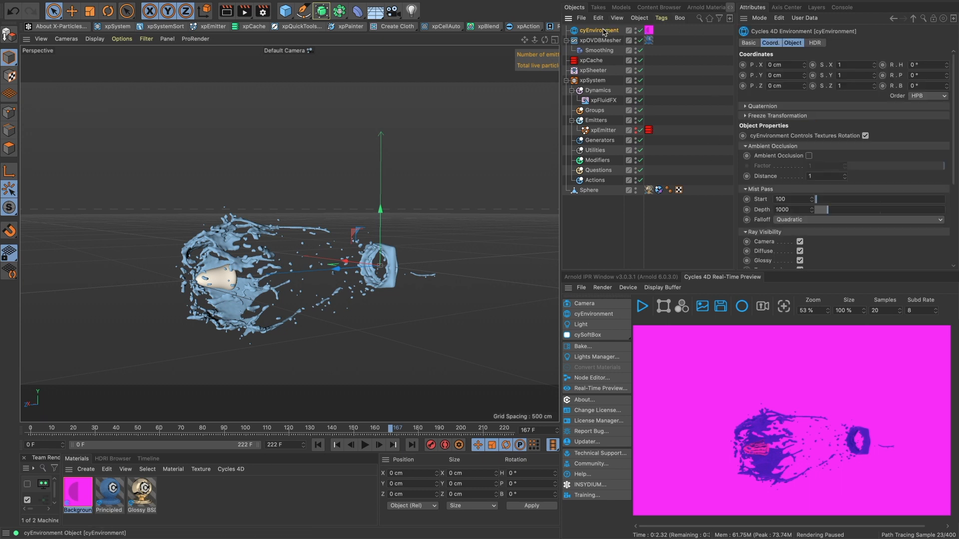
{"action": "scroll", "scroll_direction": "down", "scroll_amount": 3}
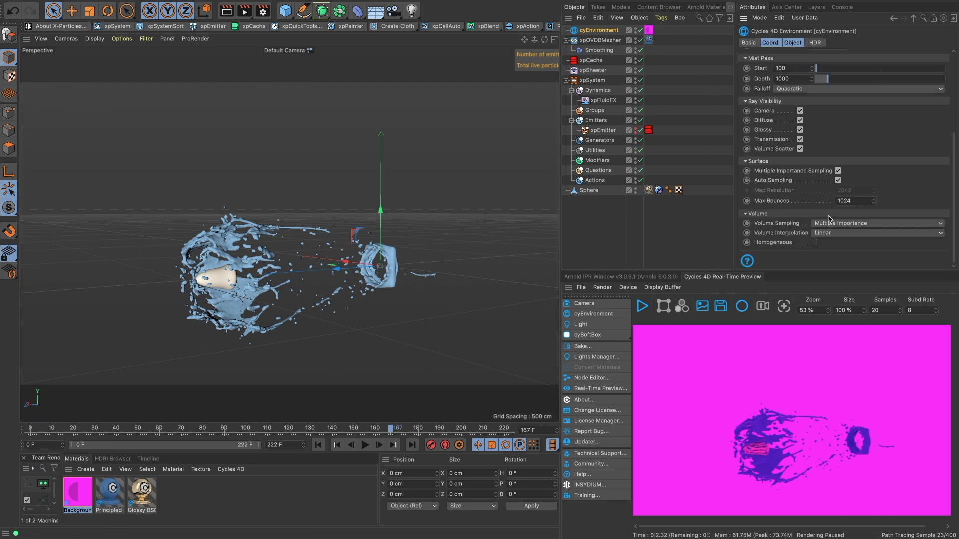
{"action": "left_click", "coordinate": [815, 43]}
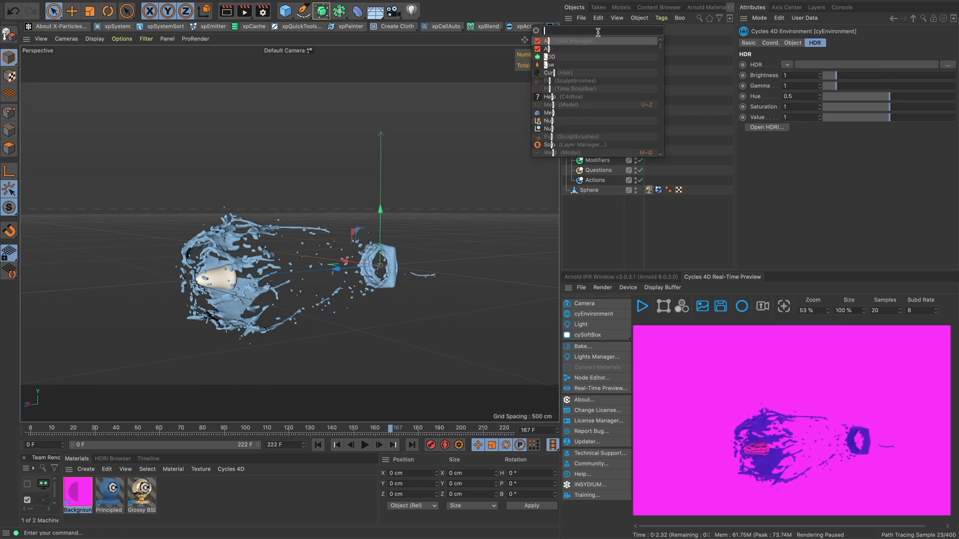
Add an HDRI Link to the environment and wire it into the background material's node graph
{"action": "type", "text": "loink"}
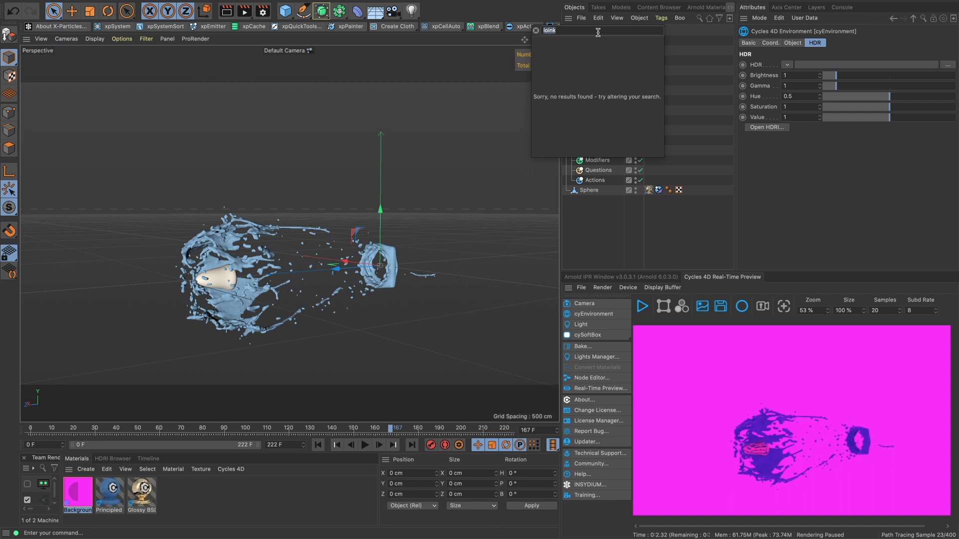
{"action": "left_click", "coordinate": [598, 30]}
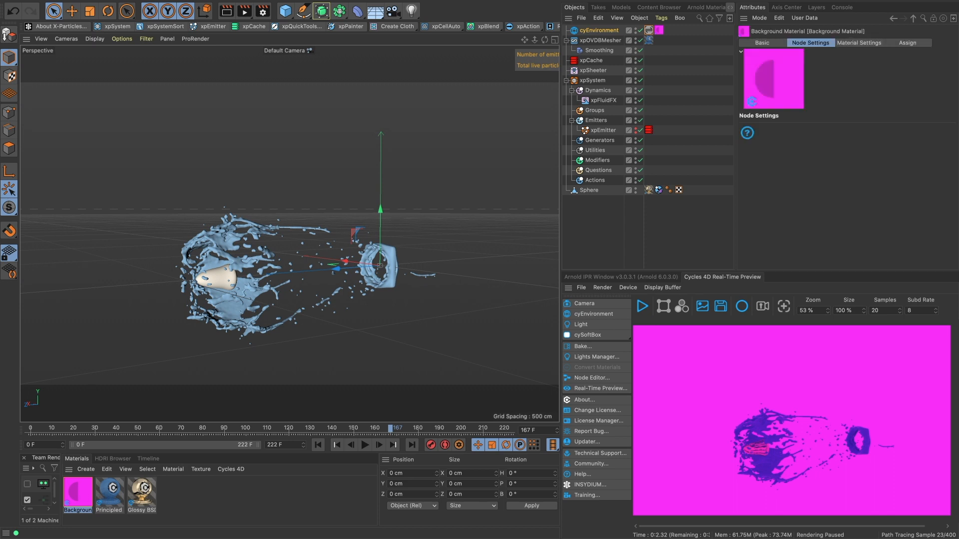
{"action": "left_click", "coordinate": [591, 377]}
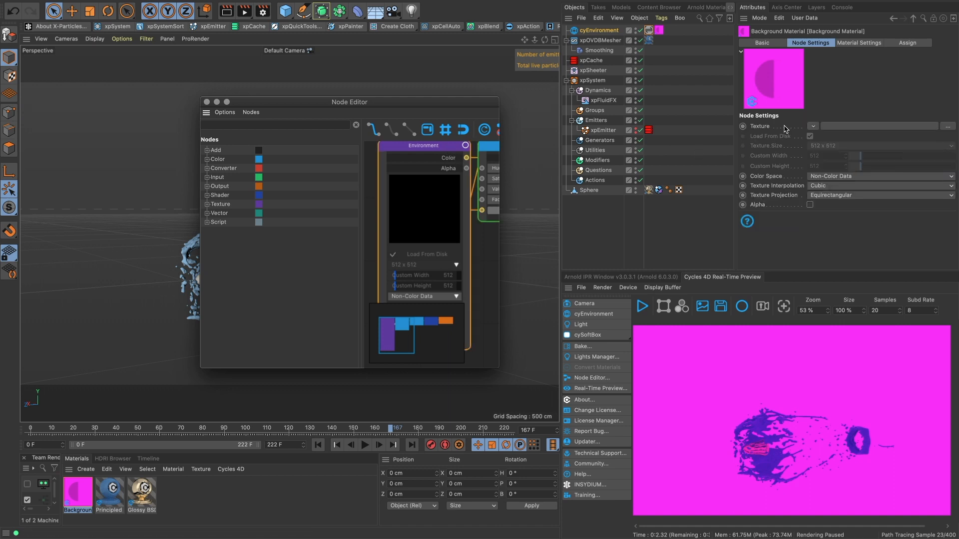
{"action": "left_click_drag", "start_coordinate": [349, 101], "coordinate": [336, 102]}
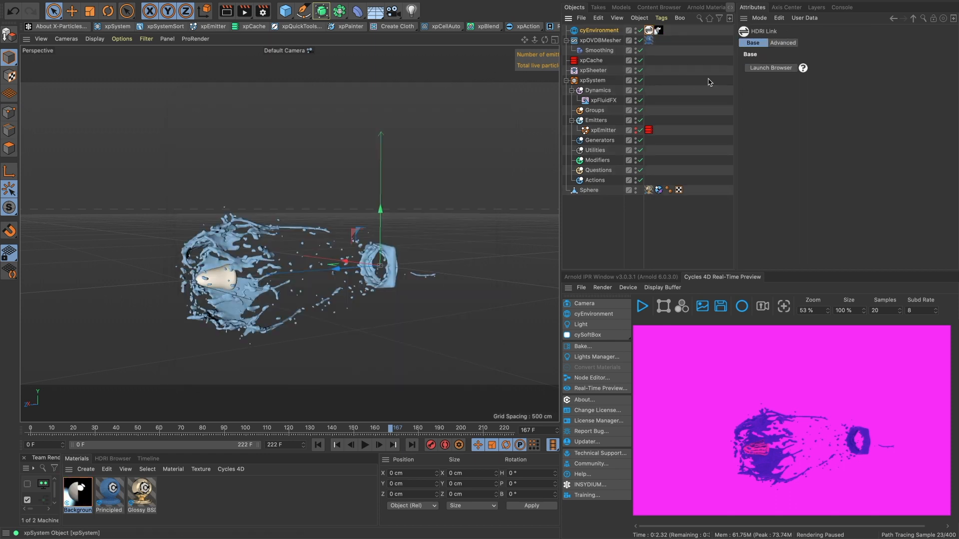
Browse all HDRI packs of studio and outdoor images, then return to the Materials list
{"action": "left_click", "coordinate": [113, 459]}
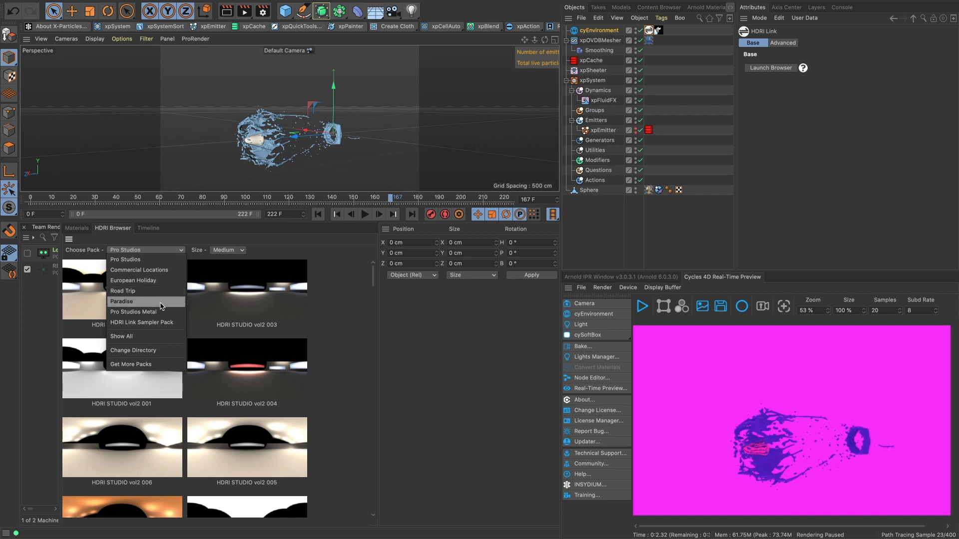
{"action": "left_click", "coordinate": [121, 335]}
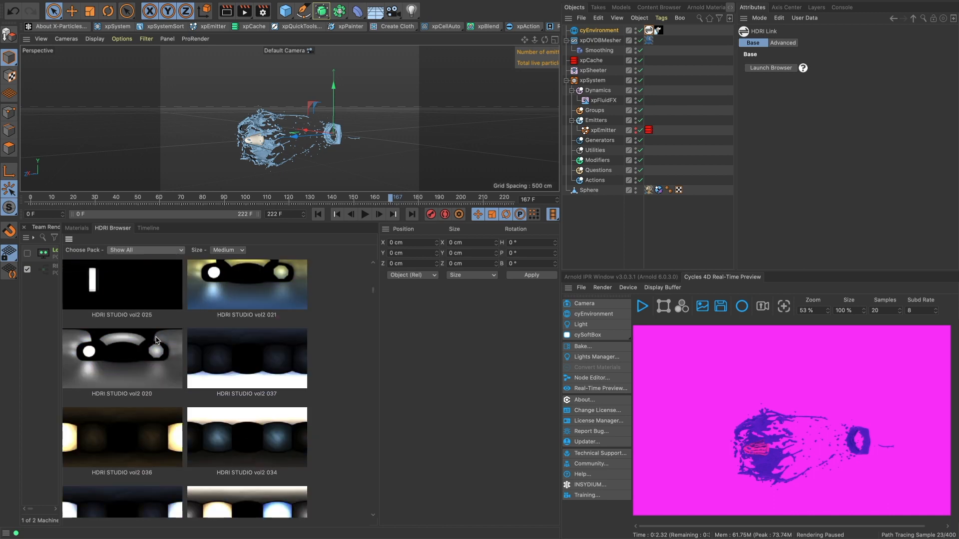
{"action": "scroll", "scroll_direction": "down", "scroll_amount": 3}
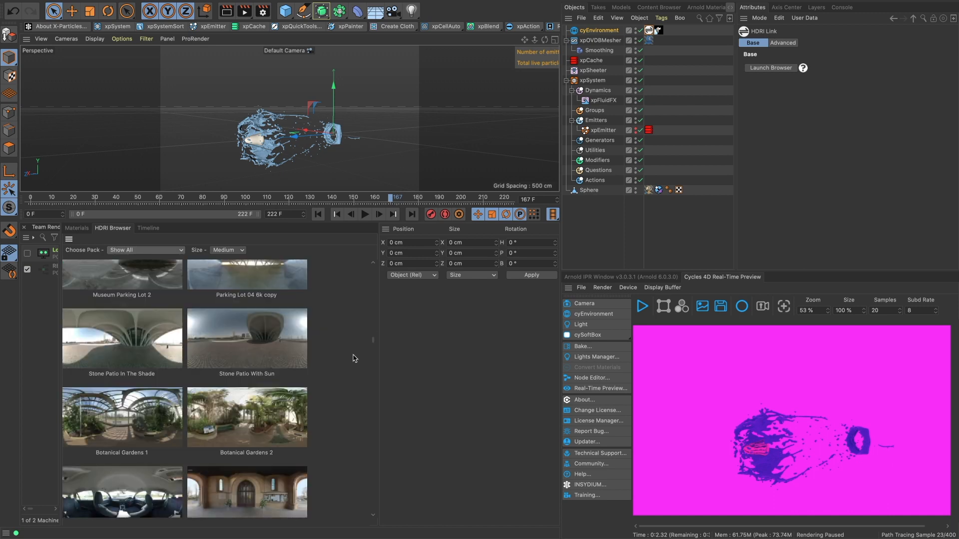
{"action": "scroll", "scroll_direction": "down", "scroll_amount": 3}
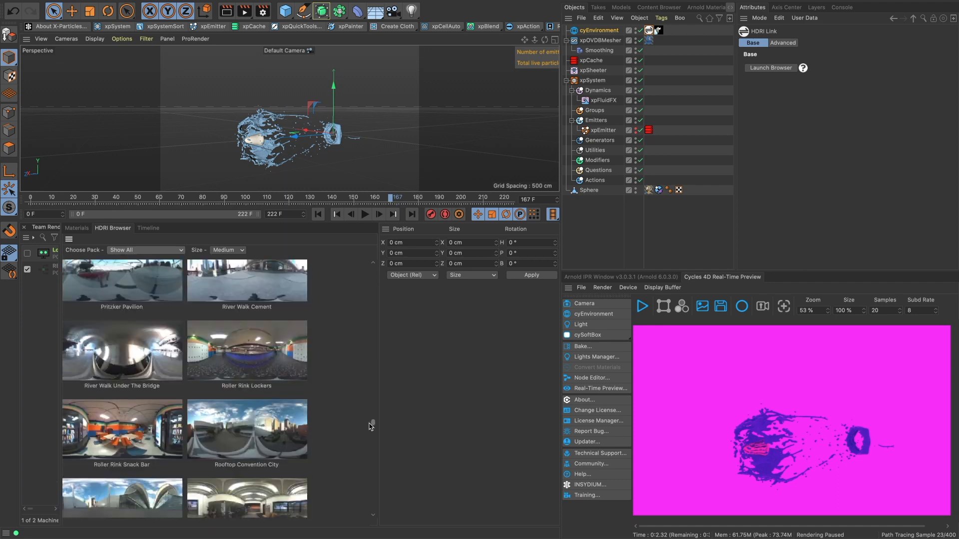
{"action": "scroll", "scroll_direction": "down", "scroll_amount": 3}
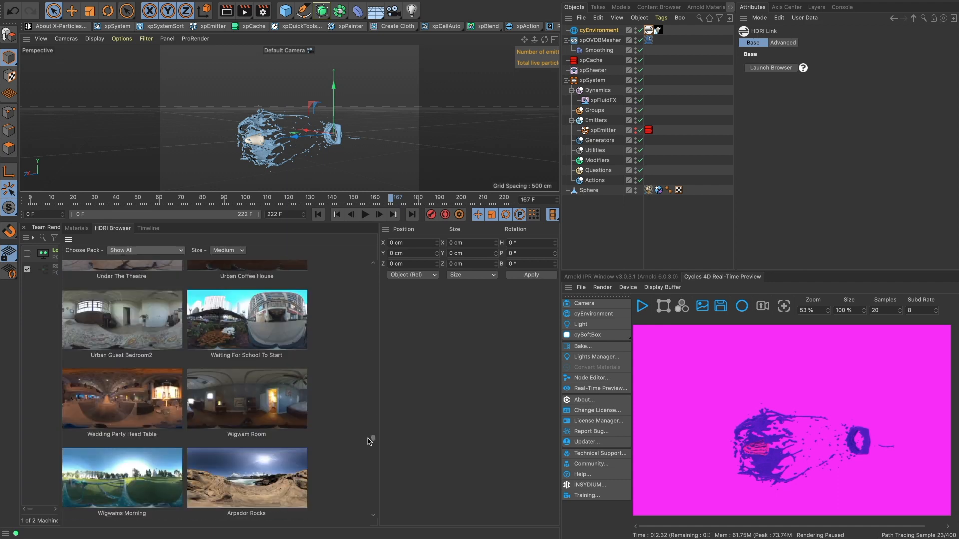
{"action": "scroll", "scroll_direction": "down", "scroll_amount": 3}
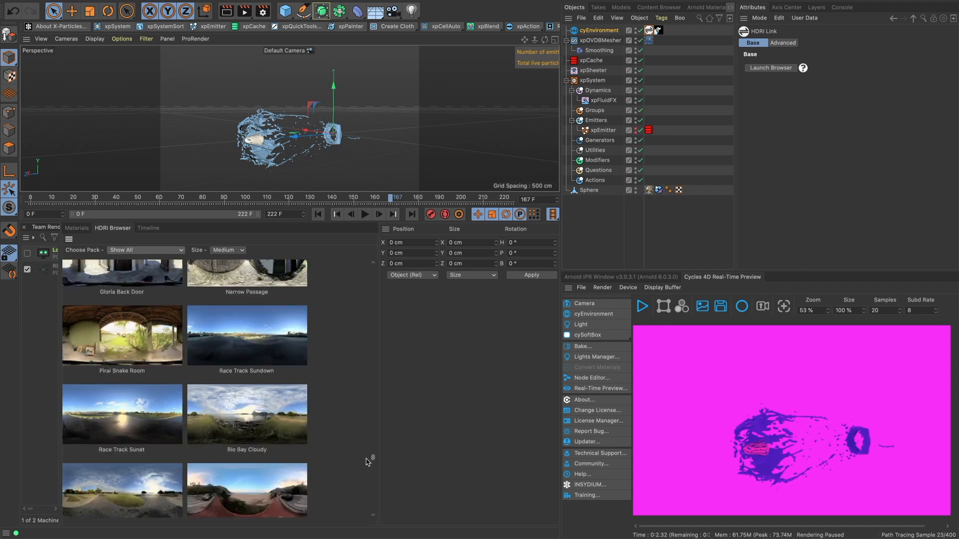
{"action": "scroll", "scroll_direction": "down", "scroll_amount": 3}
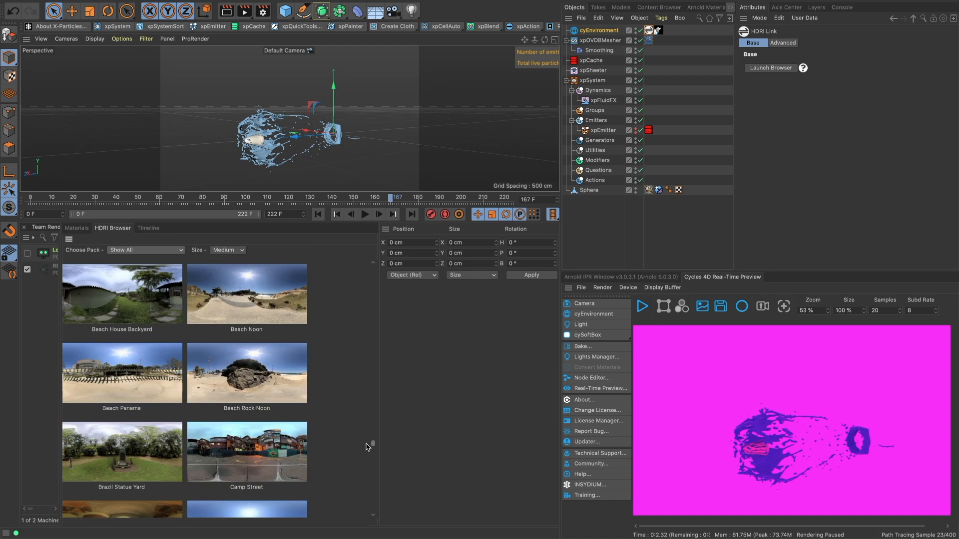
{"action": "scroll", "scroll_direction": "down", "scroll_amount": 3}
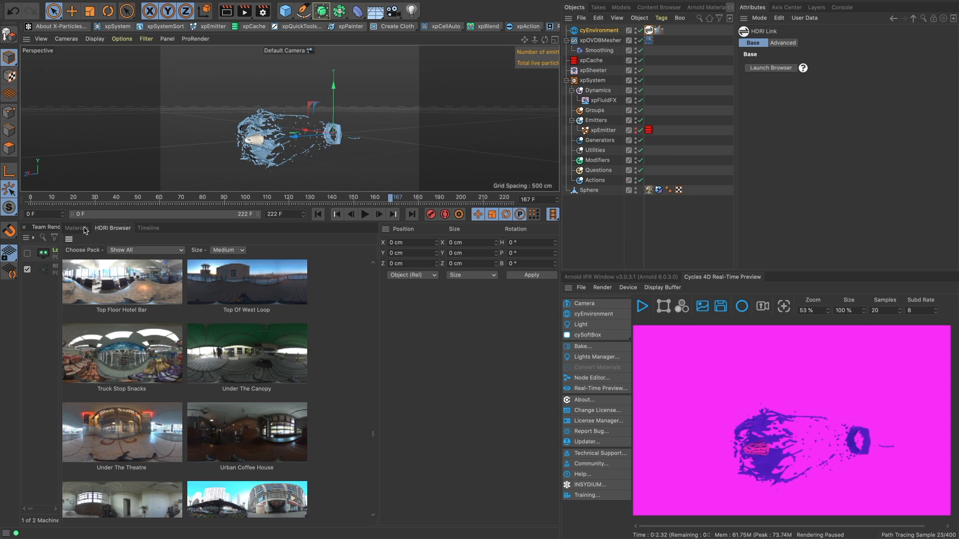
{"action": "left_click", "coordinate": [76, 228]}
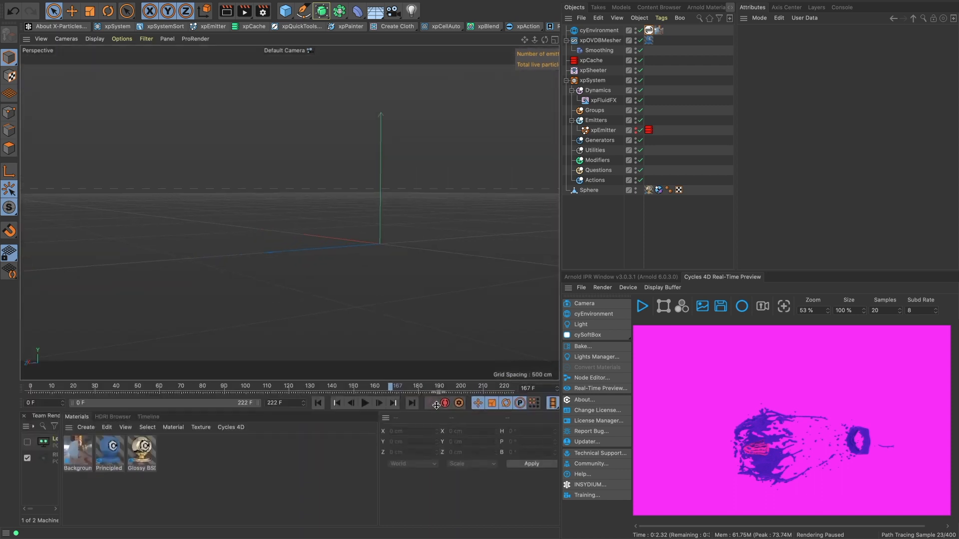
Resume the IPR and uncheck cyEnvironment's Ray Visibility Camera so the background goes black
{"action": "left_click", "coordinate": [366, 402]}
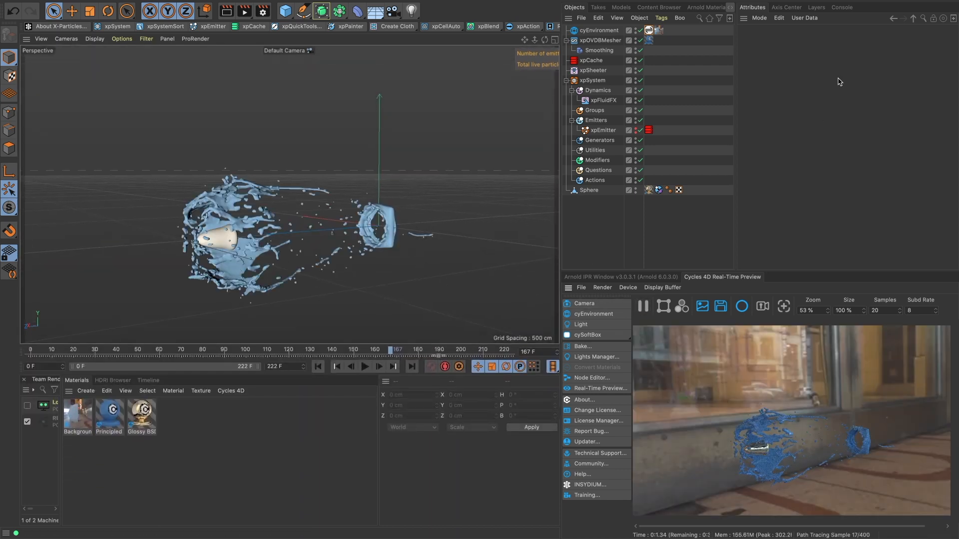
{"action": "left_click", "coordinate": [599, 30]}
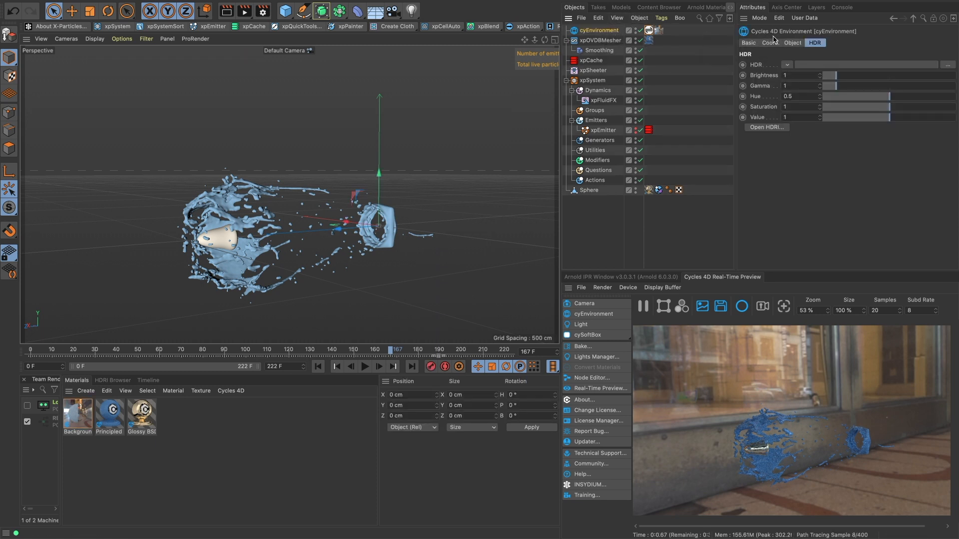
{"action": "left_click", "coordinate": [792, 42]}
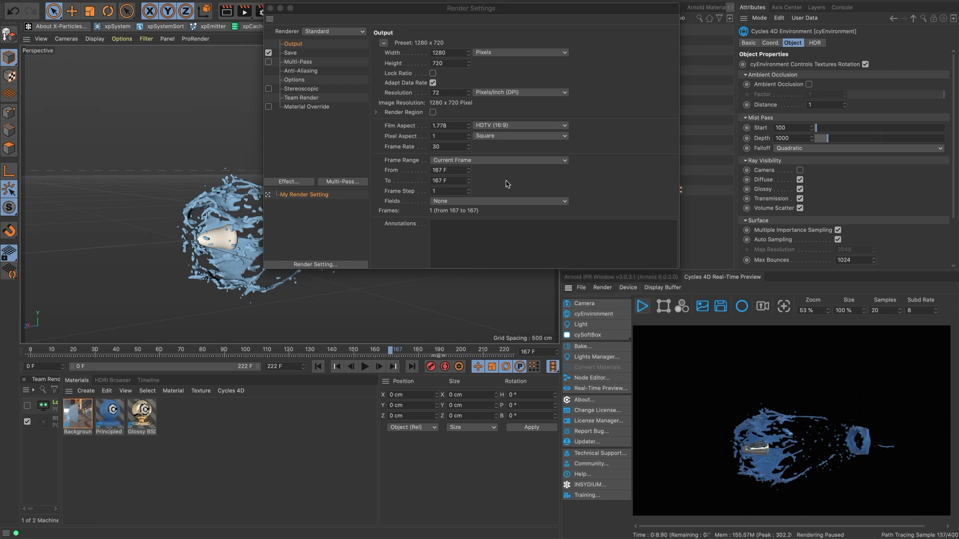
Set the renderer to Cycles 4D and enable Motion Blur in Render Settings
{"action": "left_click", "coordinate": [334, 31]}
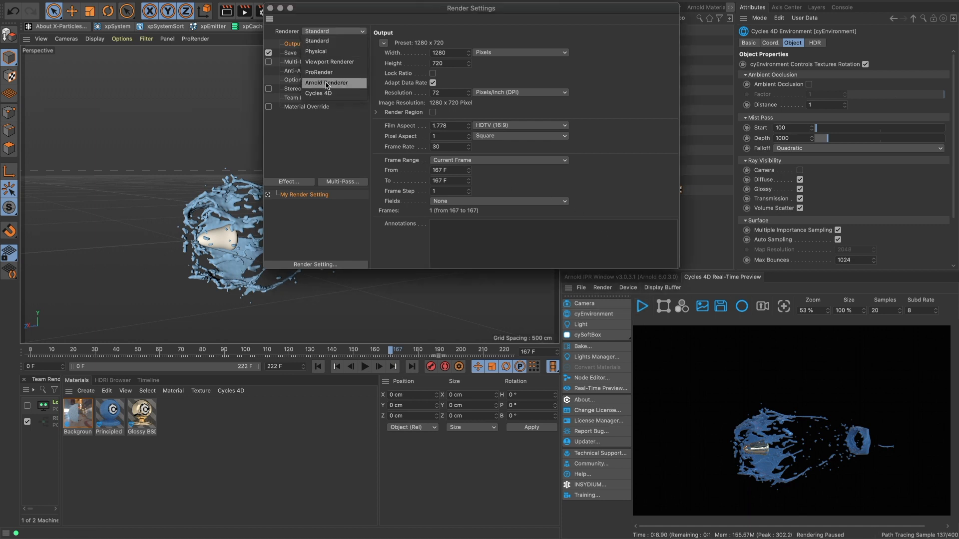
{"action": "left_click", "coordinate": [318, 93]}
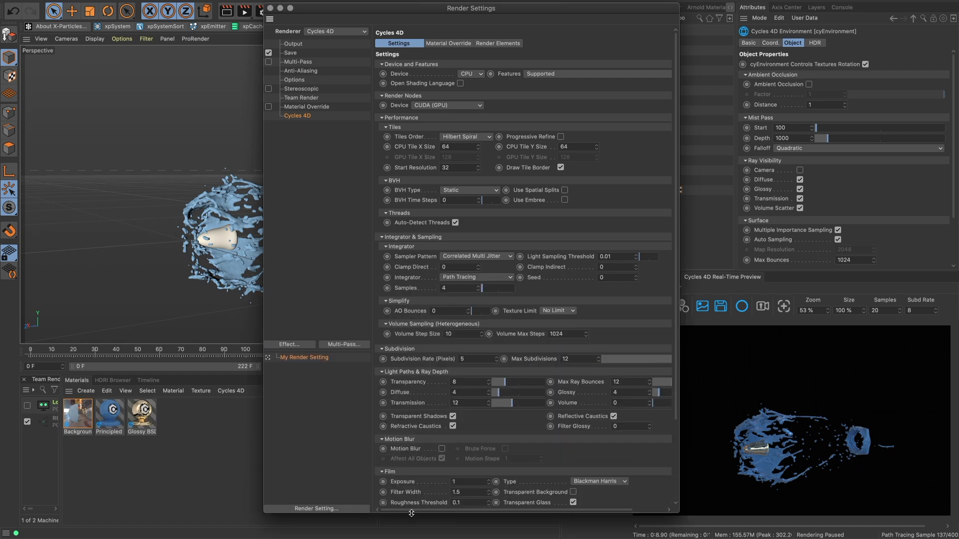
{"action": "scroll", "scroll_direction": "down", "scroll_amount": 3}
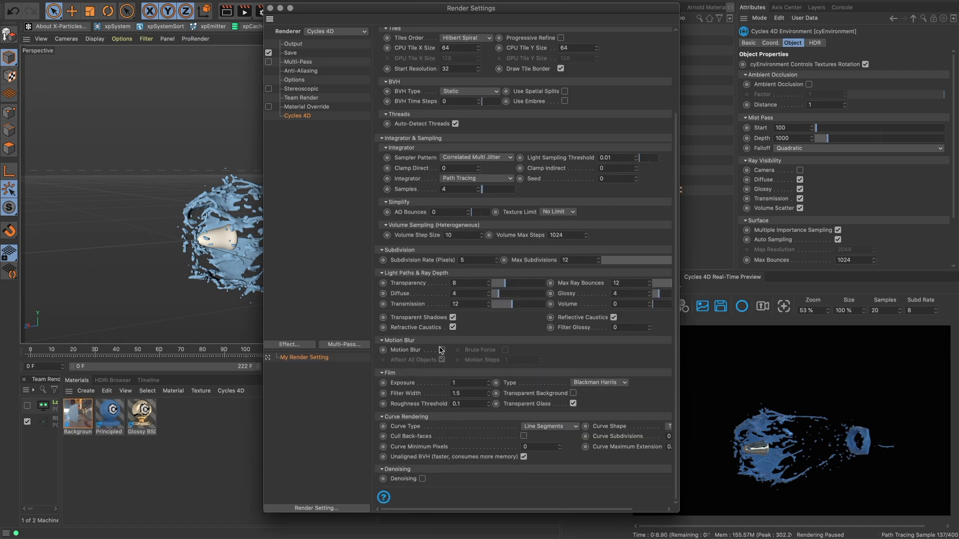
{"action": "left_click", "coordinate": [441, 349]}
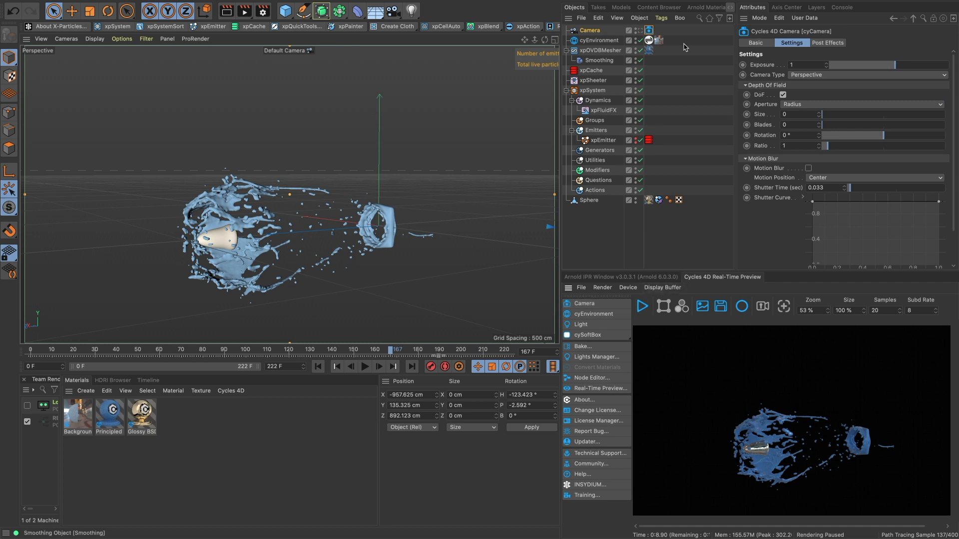
Look through the new camera, briefly run the IPR and rewind to frame 0
{"action": "left_click", "coordinate": [808, 168]}
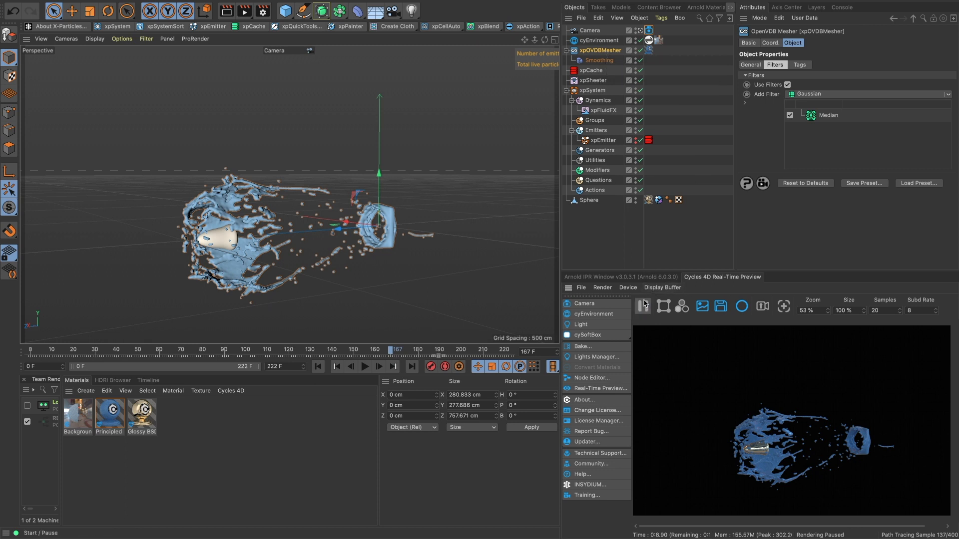
{"action": "left_click", "coordinate": [643, 305]}
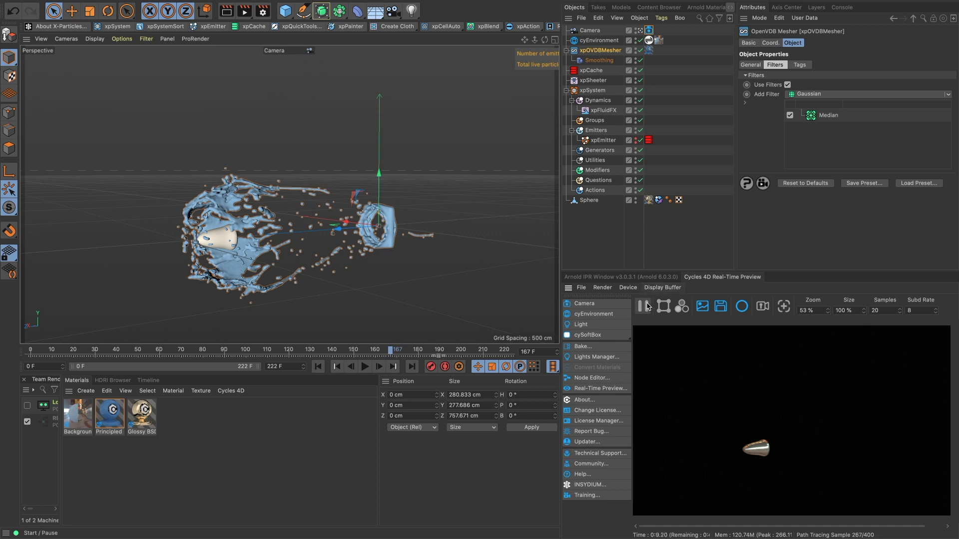
{"action": "left_click", "coordinate": [320, 367]}
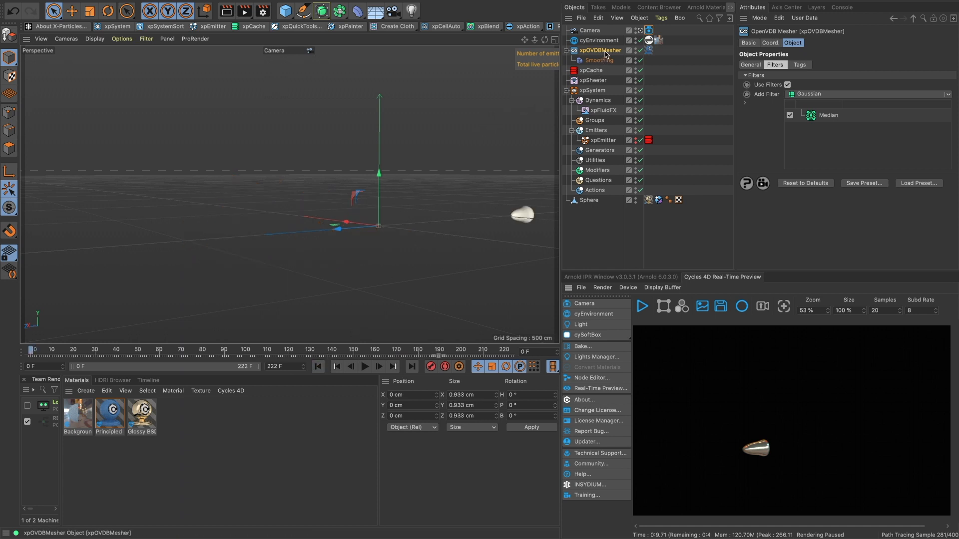
Enable Transfer Velocity on the xpOVDBMesher Tags tab
{"action": "left_click", "coordinate": [799, 64]}
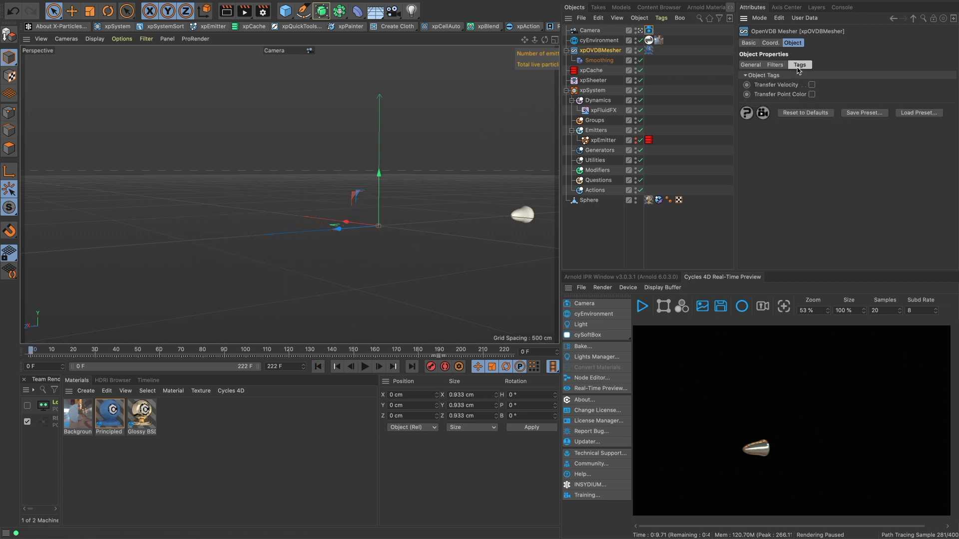
{"action": "left_click", "coordinate": [849, 84]}
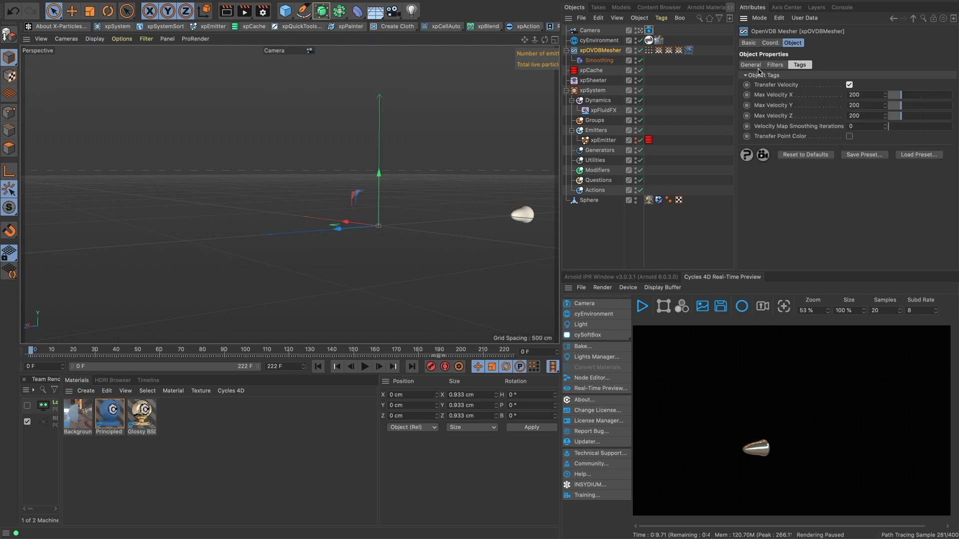
{"action": "mouse_move", "coordinate": [677, 50]}
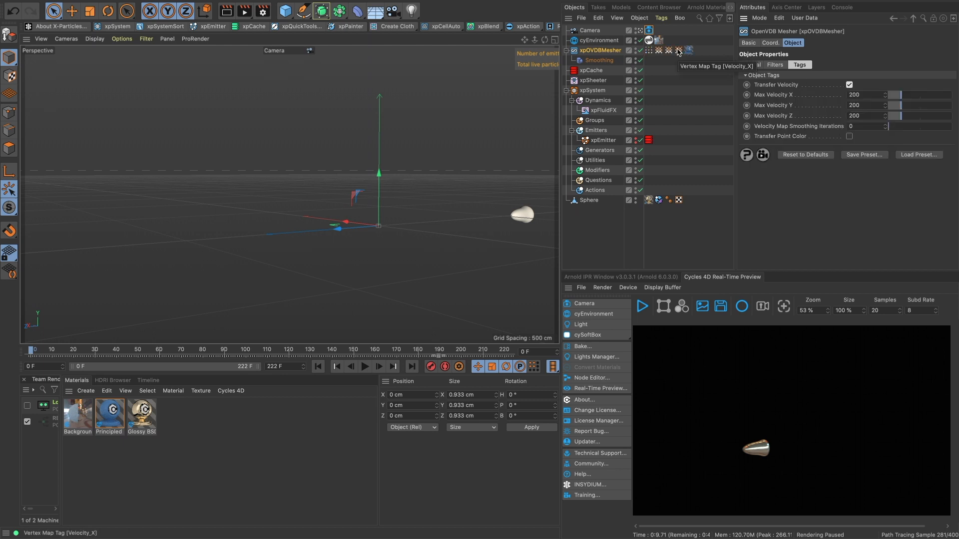
{"action": "mouse_move", "coordinate": [671, 51]}
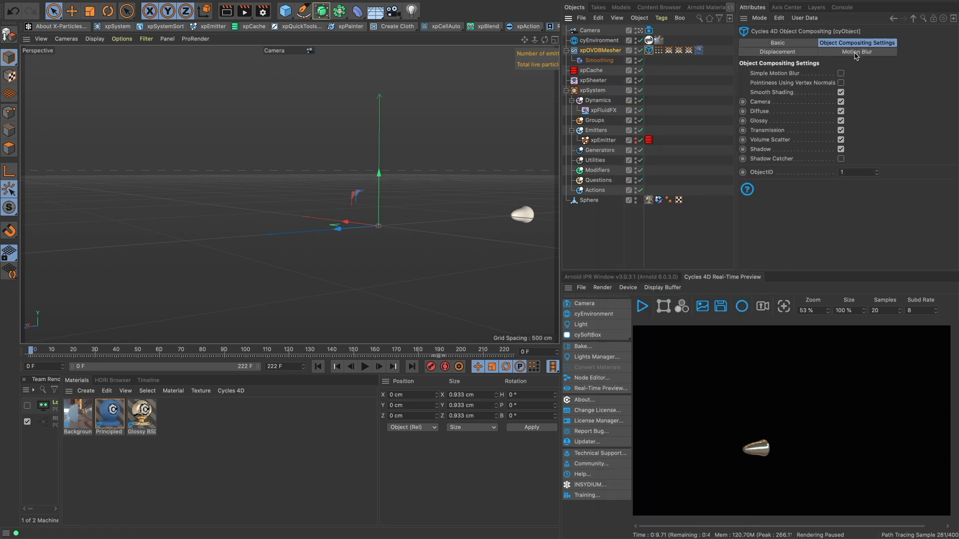
On the Cycles 4D Object tag enable Motion Blur with Use Velocity Data
{"action": "left_click", "coordinate": [856, 52]}
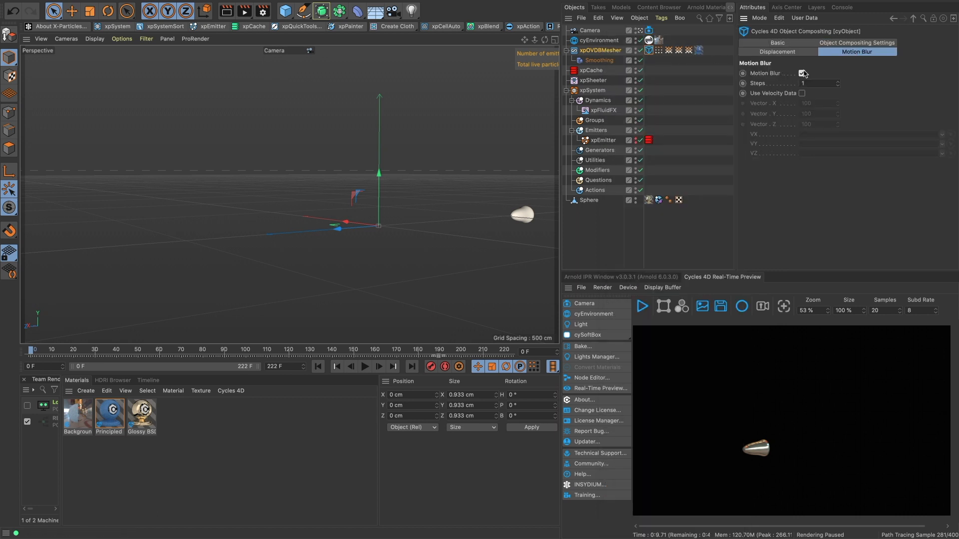
{"action": "left_click", "coordinate": [802, 93]}
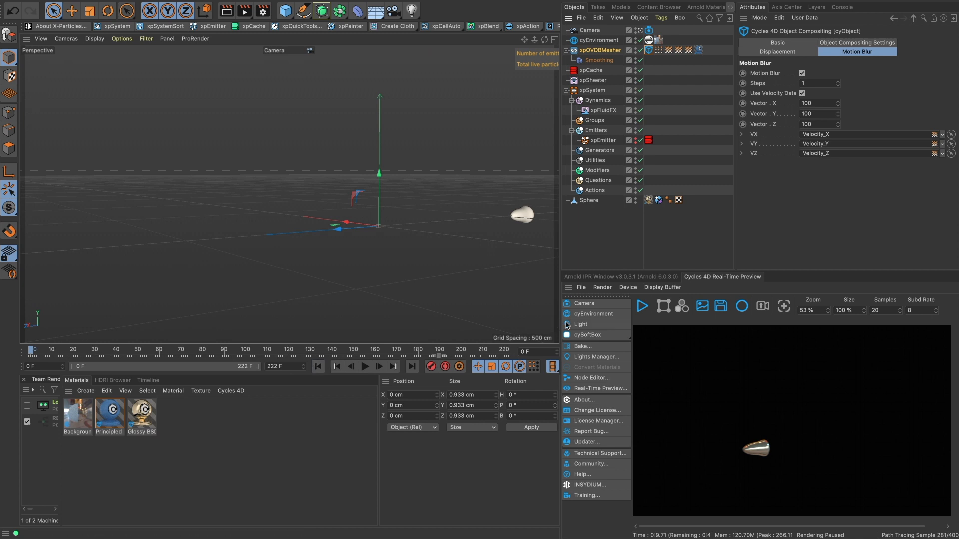
Scrub the timeline to frame 144 at the bullet's impact and restart the IPR
{"action": "left_click", "coordinate": [366, 366]}
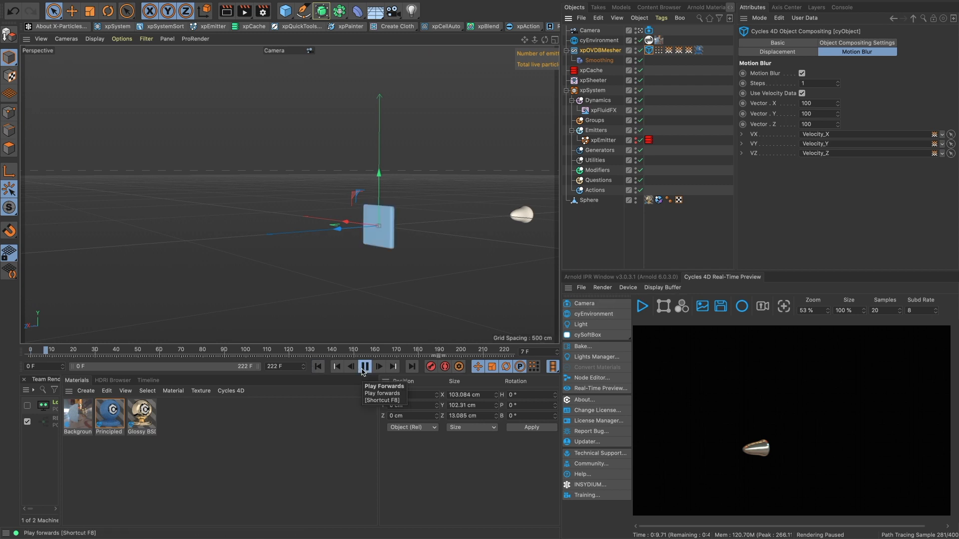
{"action": "left_click", "coordinate": [365, 367]}
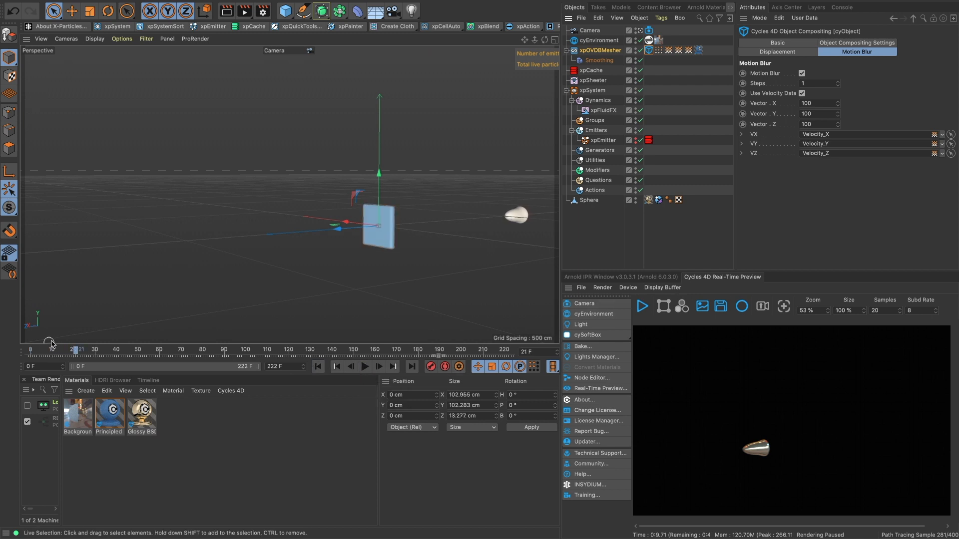
{"action": "left_click_drag", "start_coordinate": [75, 349], "coordinate": [216, 349]}
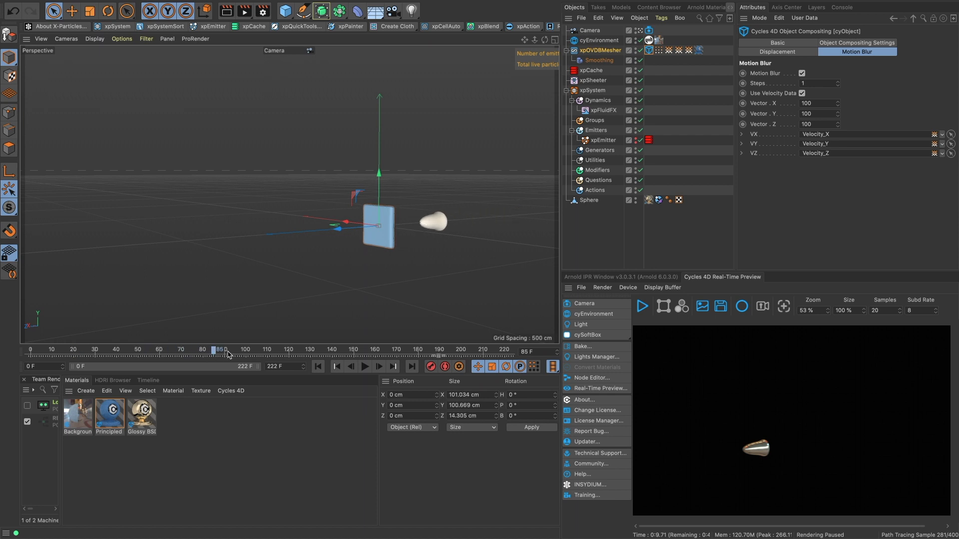
{"action": "left_click_drag", "start_coordinate": [216, 349], "coordinate": [343, 350]}
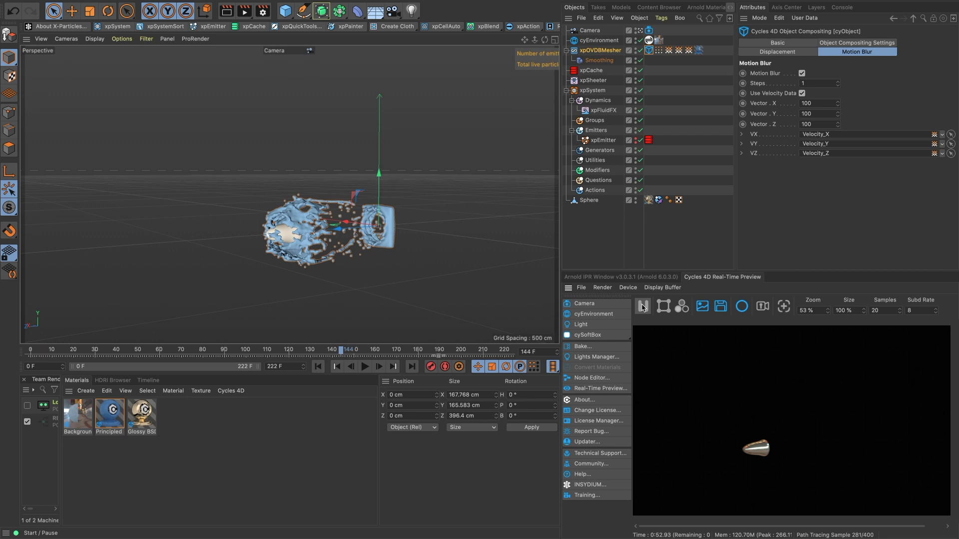
{"action": "left_click", "coordinate": [642, 305]}
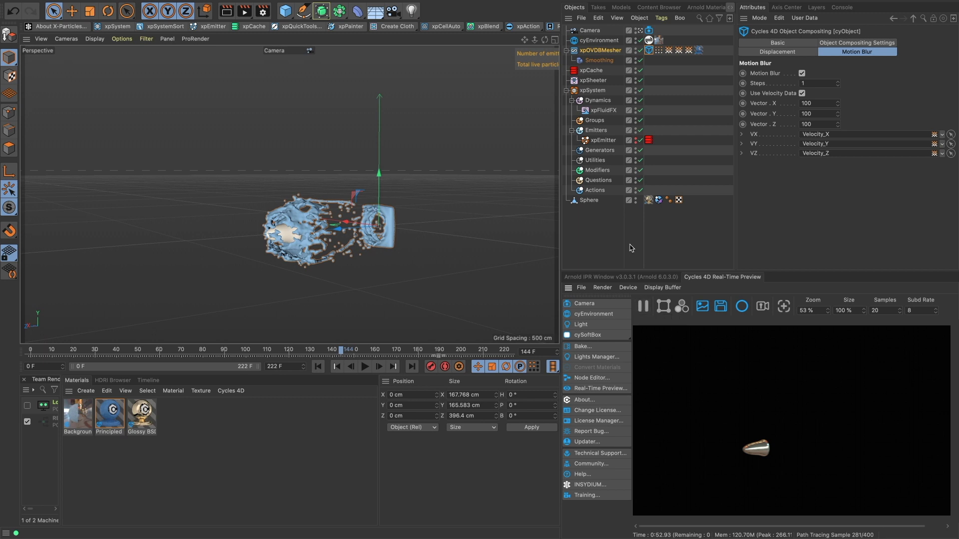